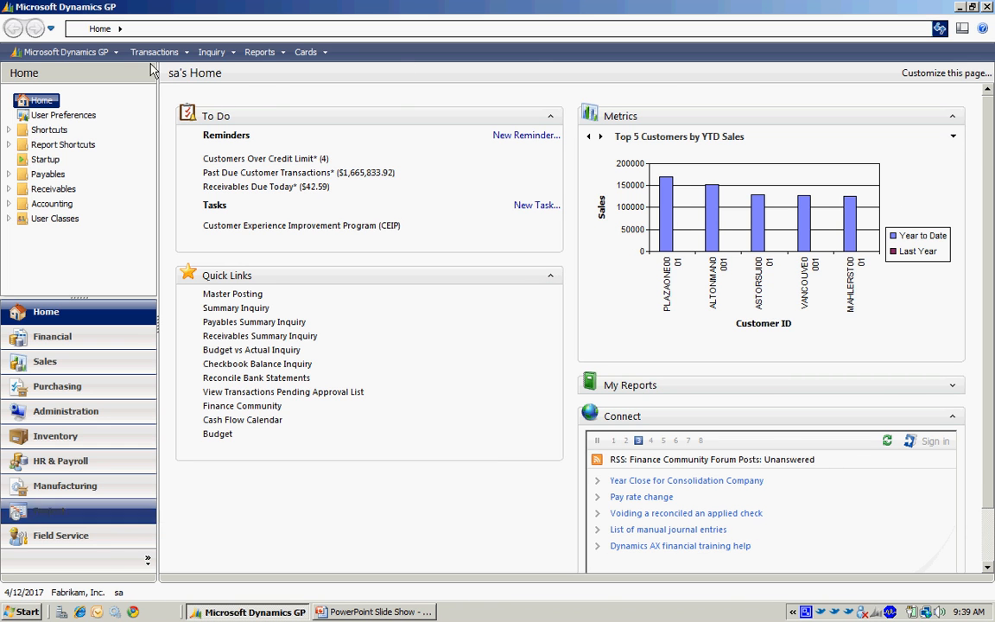
Start a new sales order in Sales Transaction Entry for customer ADVANCED0001 in batch STEVE.
{"action": "left_click", "coordinate": [155, 52]}
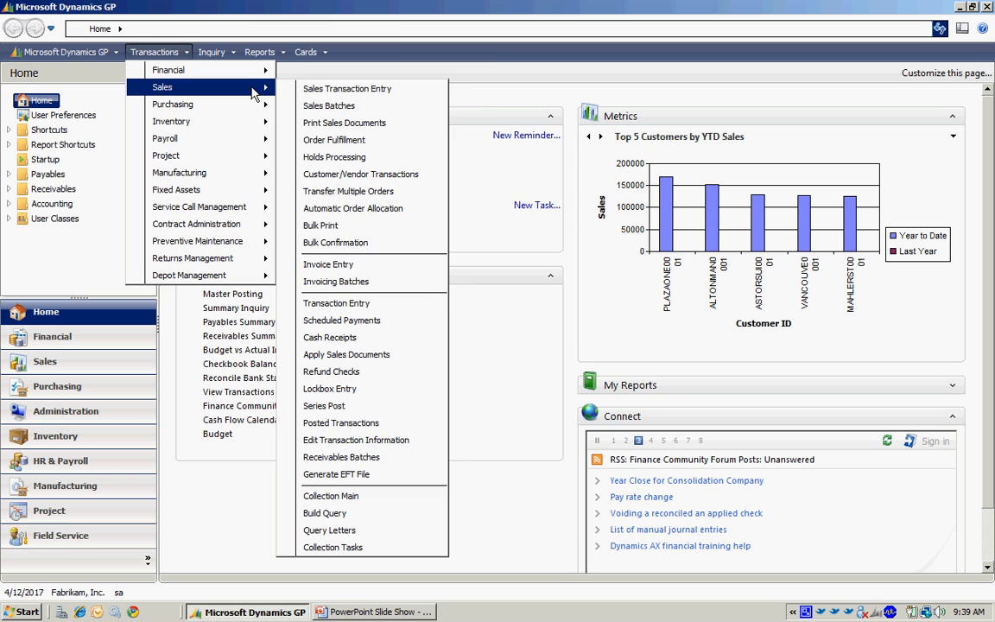
{"action": "left_click", "coordinate": [346, 88]}
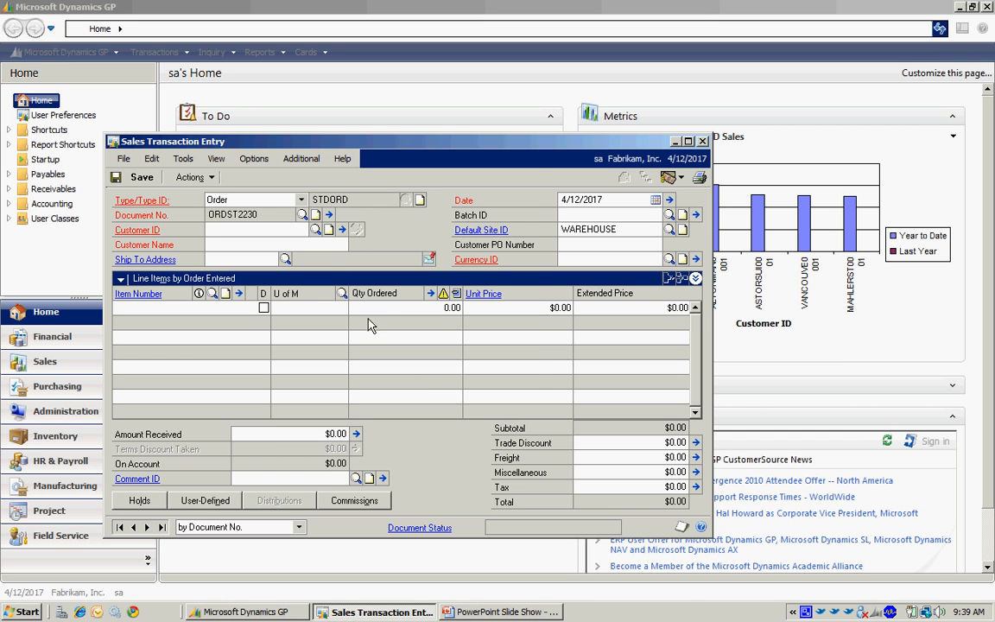
{"action": "left_click", "coordinate": [315, 229]}
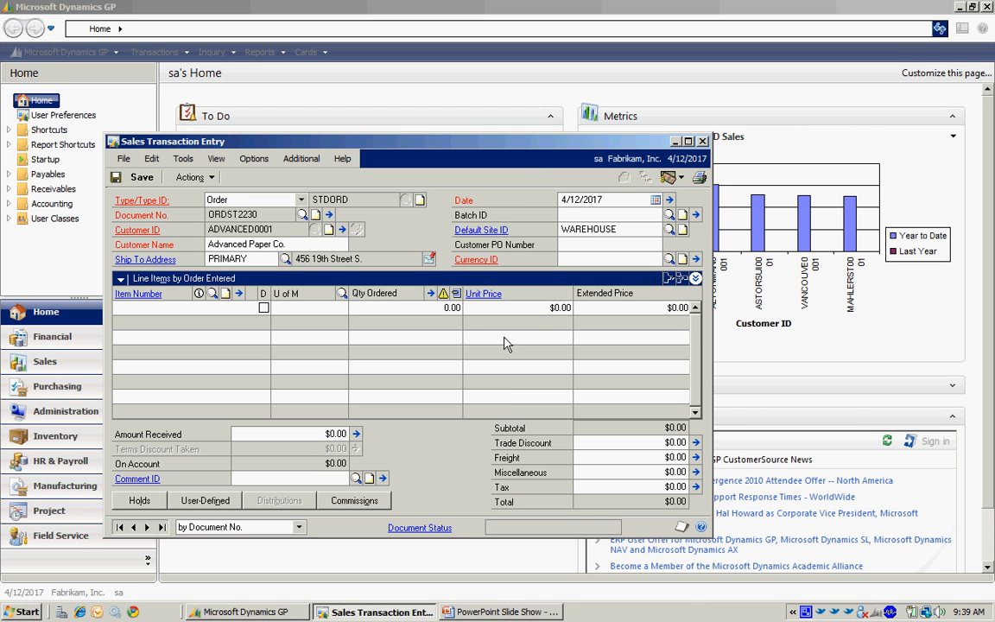
{"action": "type", "text": "STEVE"}
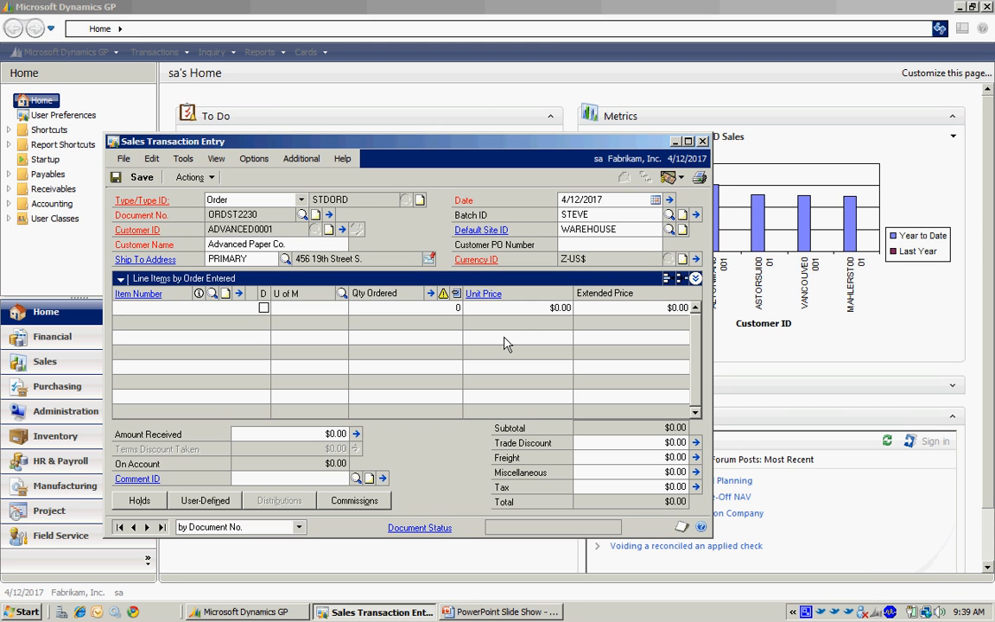
{"action": "mouse_move", "coordinate": [520, 333]}
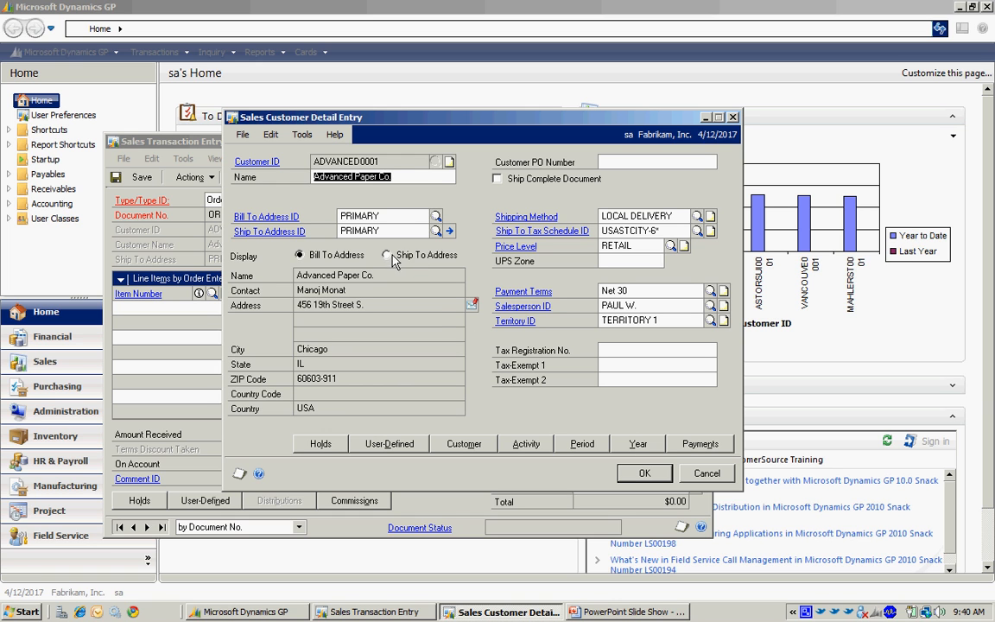
Add 'Suite 200' as the second line of the primary ship-to address and accept the customer details.
{"action": "left_click", "coordinate": [387, 255]}
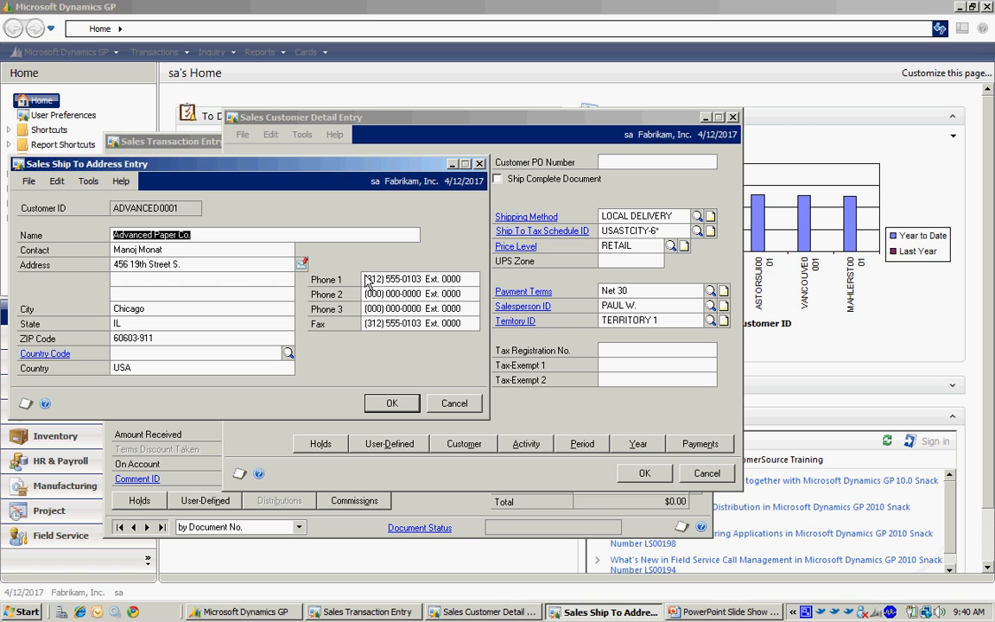
{"action": "type", "text": "S"}
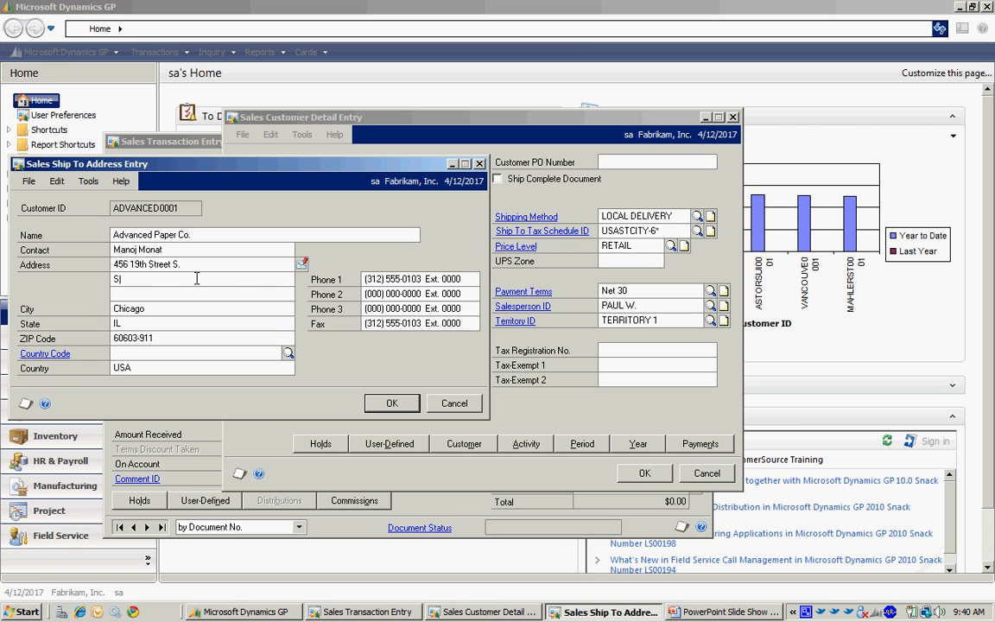
{"action": "type", "text": "uite 20"}
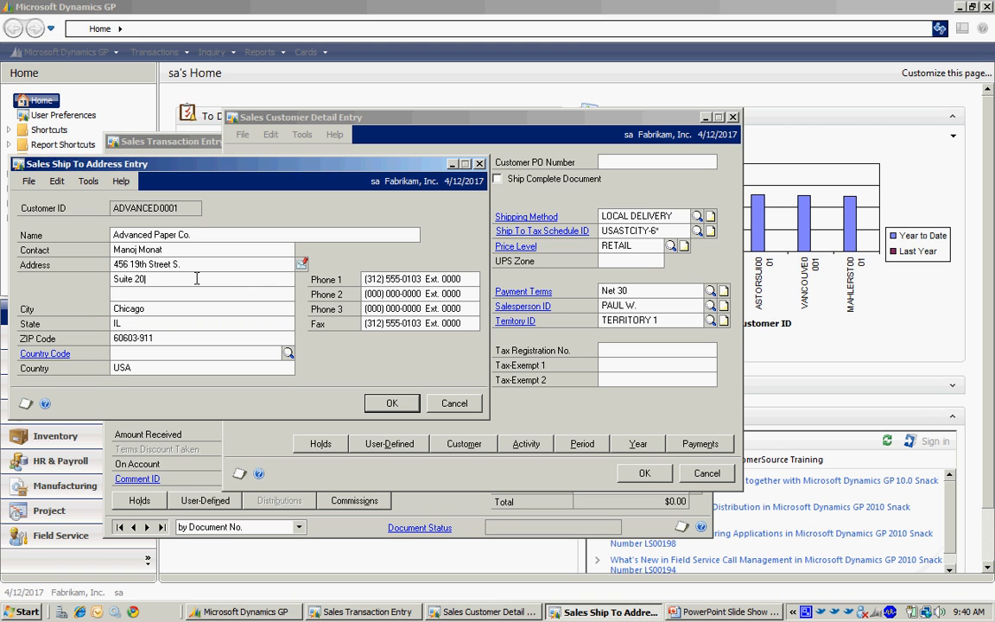
{"action": "left_click", "coordinate": [391, 404]}
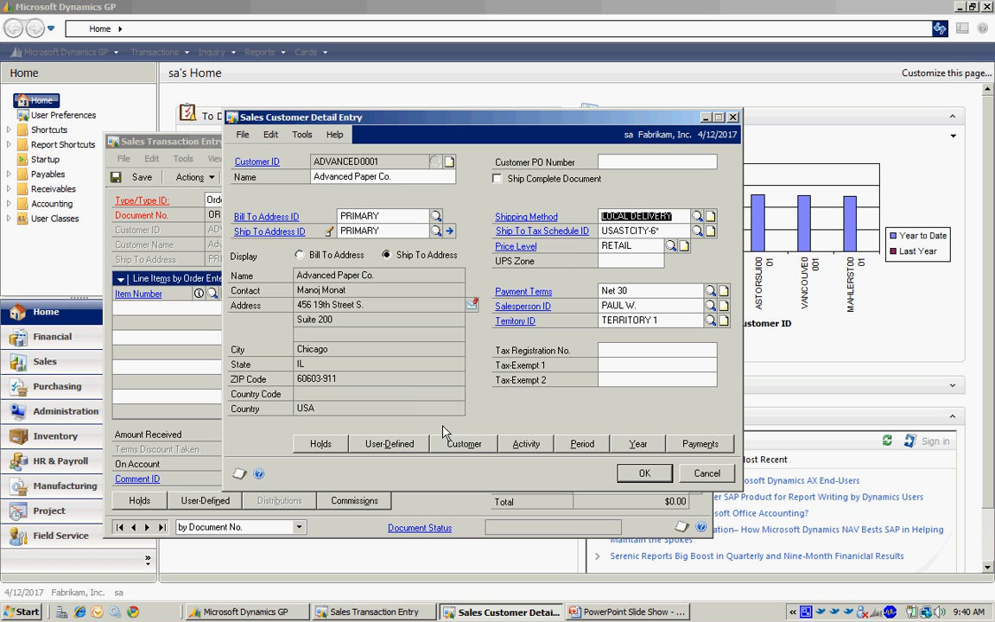
{"action": "mouse_move", "coordinate": [537, 466]}
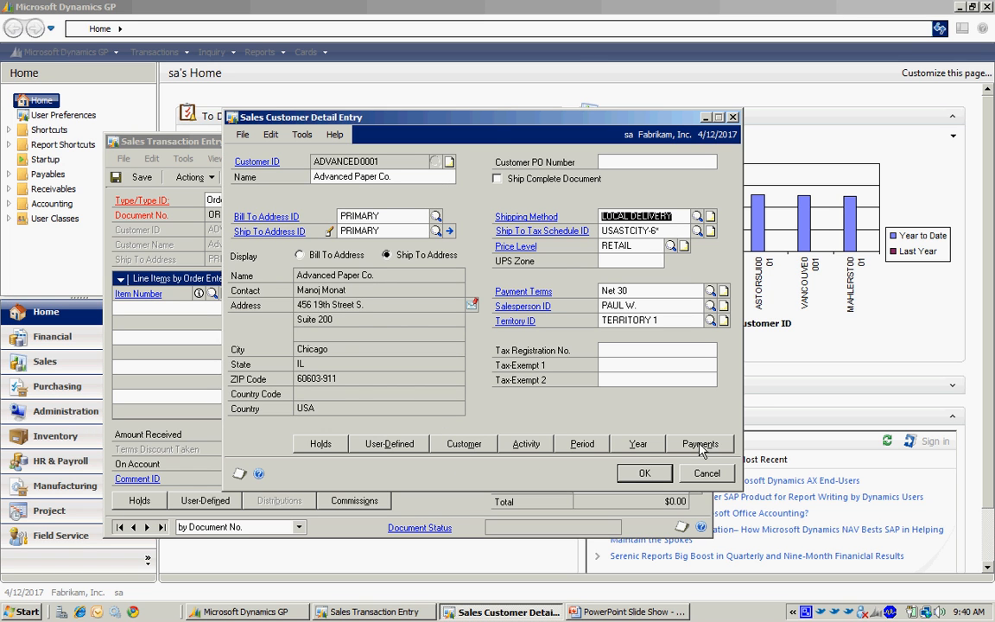
{"action": "left_click", "coordinate": [699, 443]}
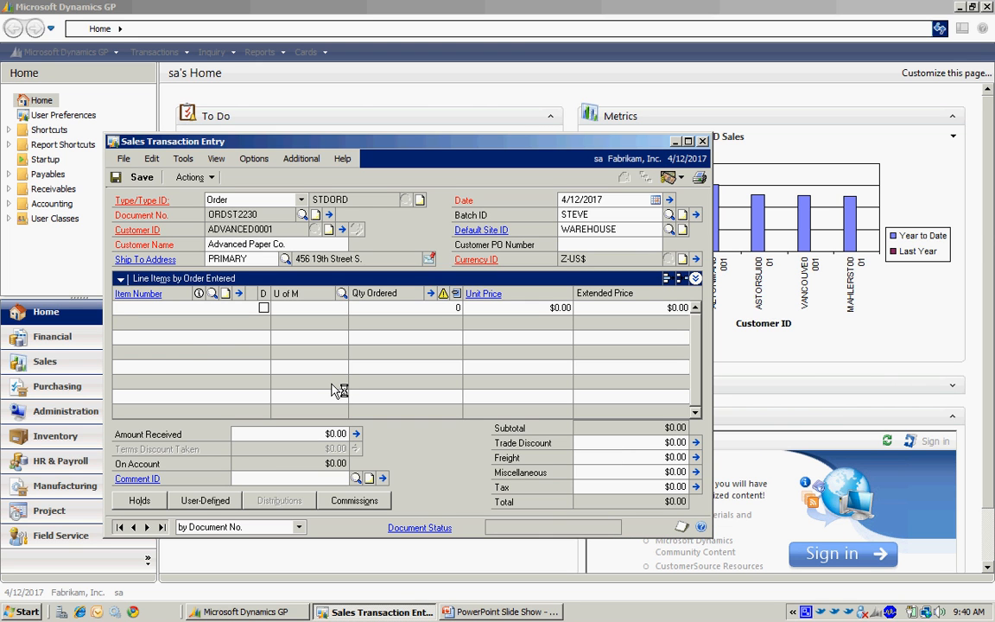
Enter line items ACCS-CRD-12WH quantity 1 and ACCS-CRD-25BK quantity 200.
{"action": "type", "text": "AC"}
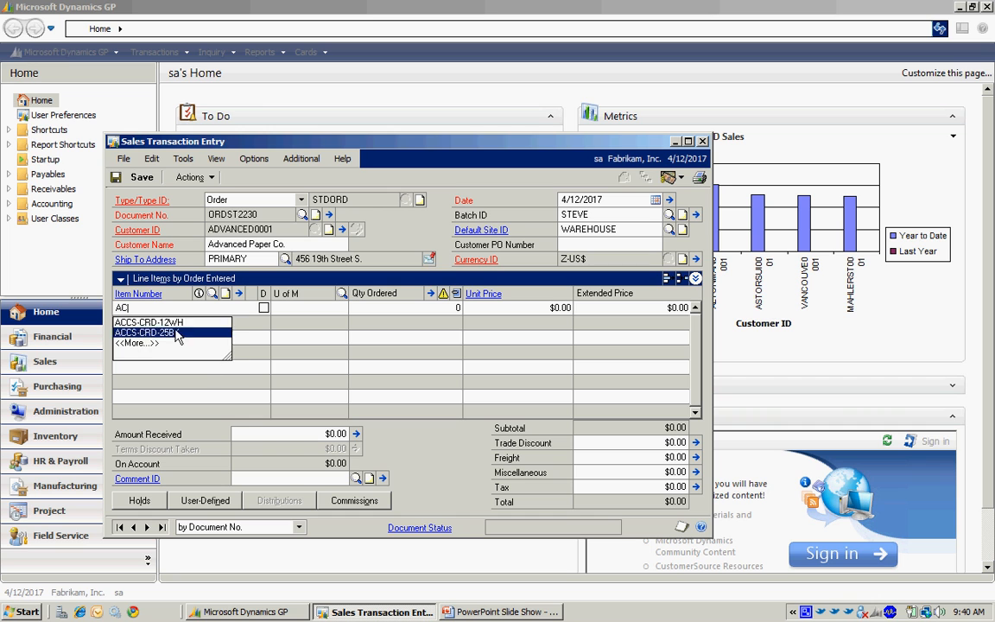
{"action": "left_click", "coordinate": [160, 322]}
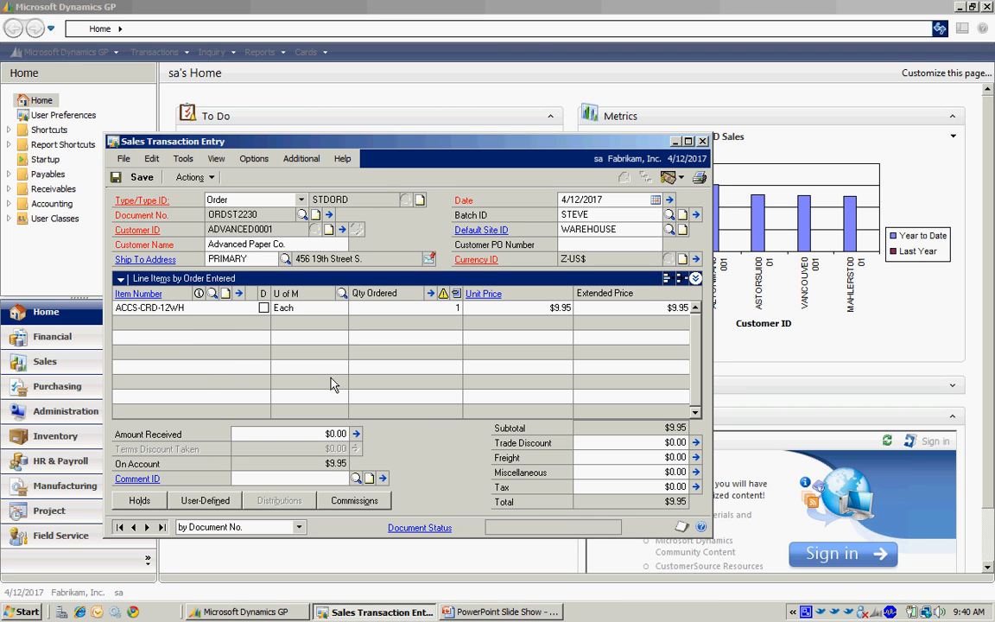
{"action": "left_click", "coordinate": [560, 307]}
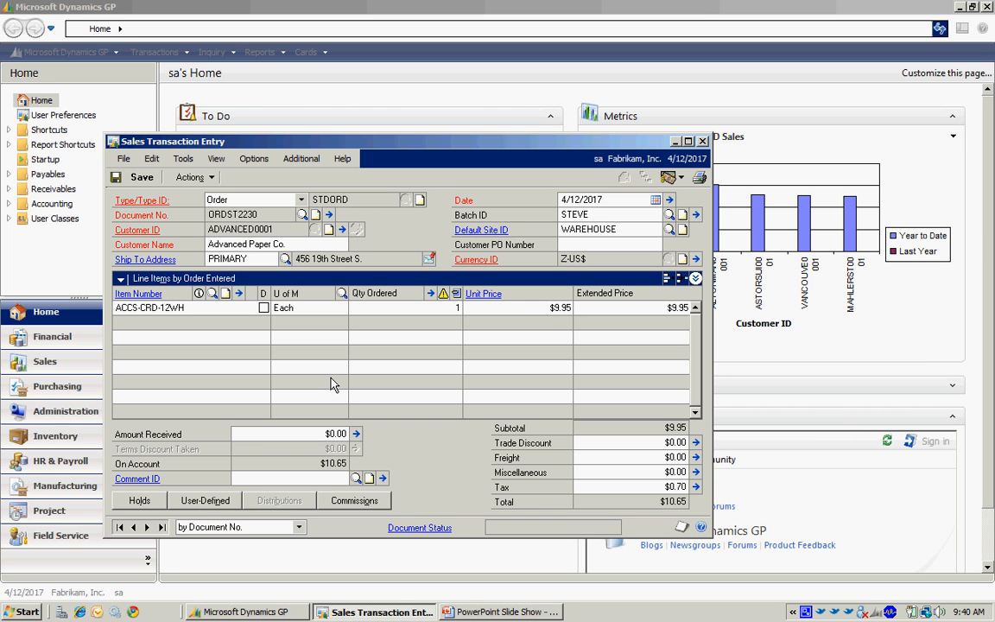
{"action": "type", "text": "ACCS-CRD-25BK"}
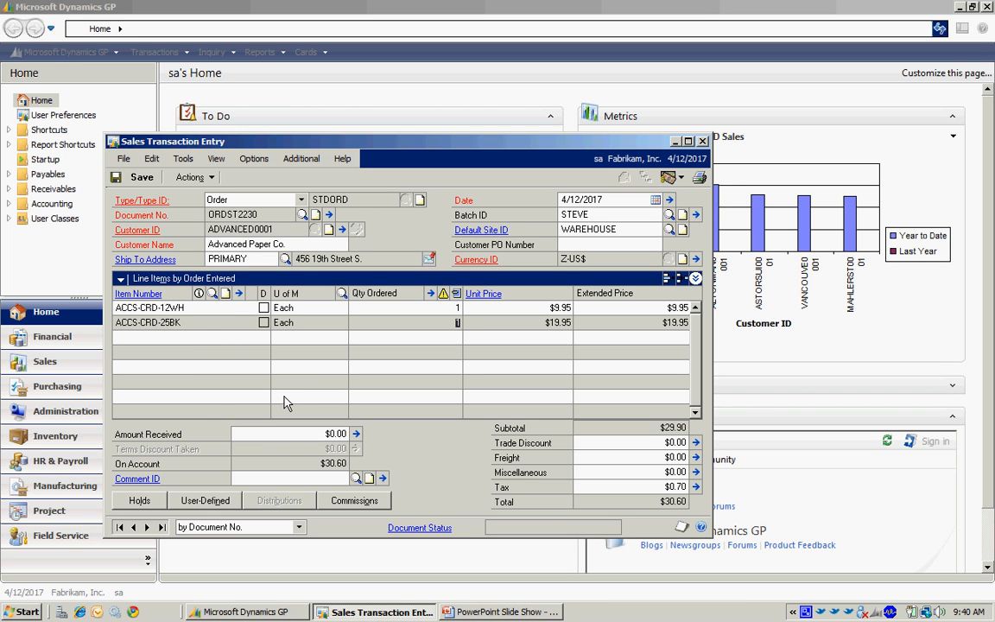
{"action": "type", "text": "200"}
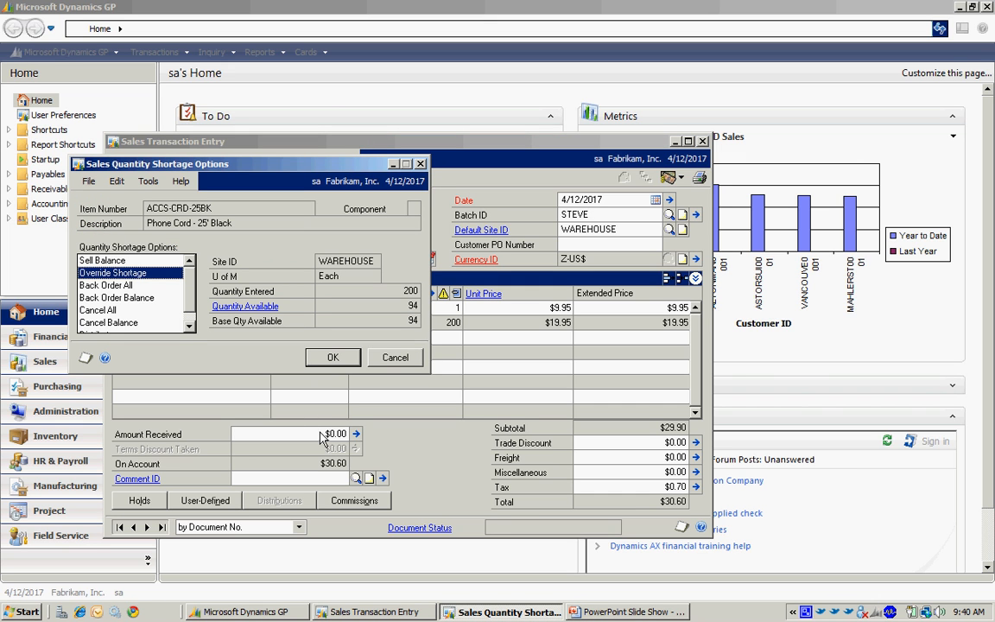
{"action": "mouse_move", "coordinate": [262, 362]}
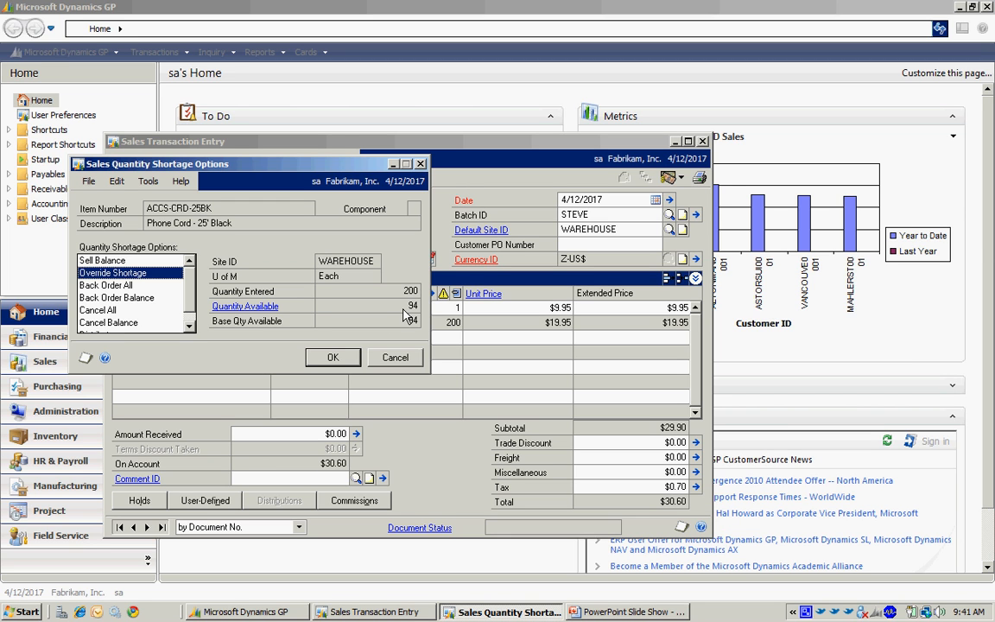
{"action": "mouse_move", "coordinate": [599, 245]}
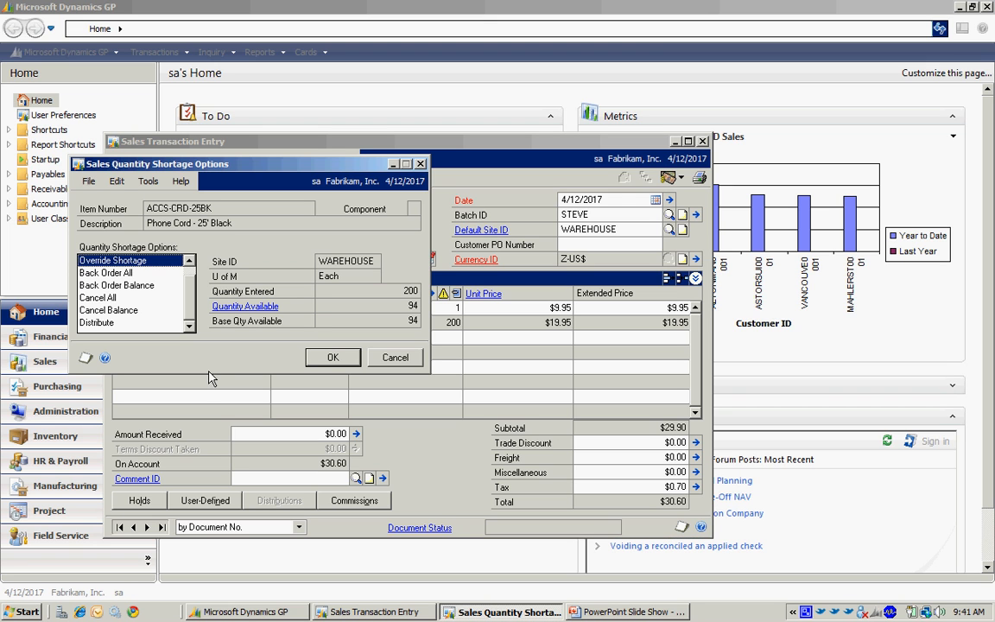
Choose Back Order Balance for the ACCS-CRD-25BK shortage and confirm it.
{"action": "left_click", "coordinate": [116, 285]}
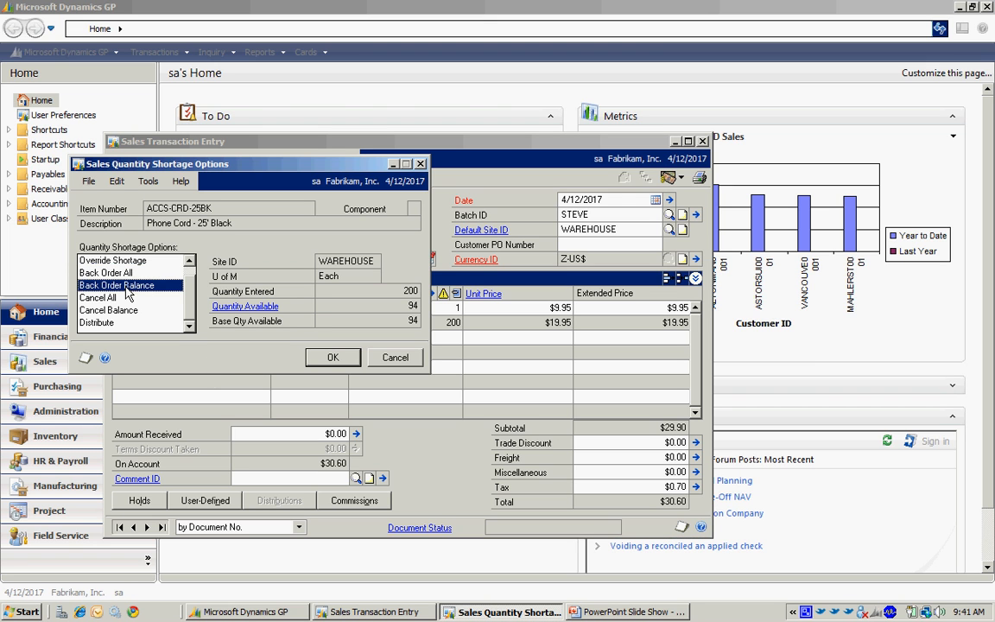
{"action": "left_click", "coordinate": [332, 357]}
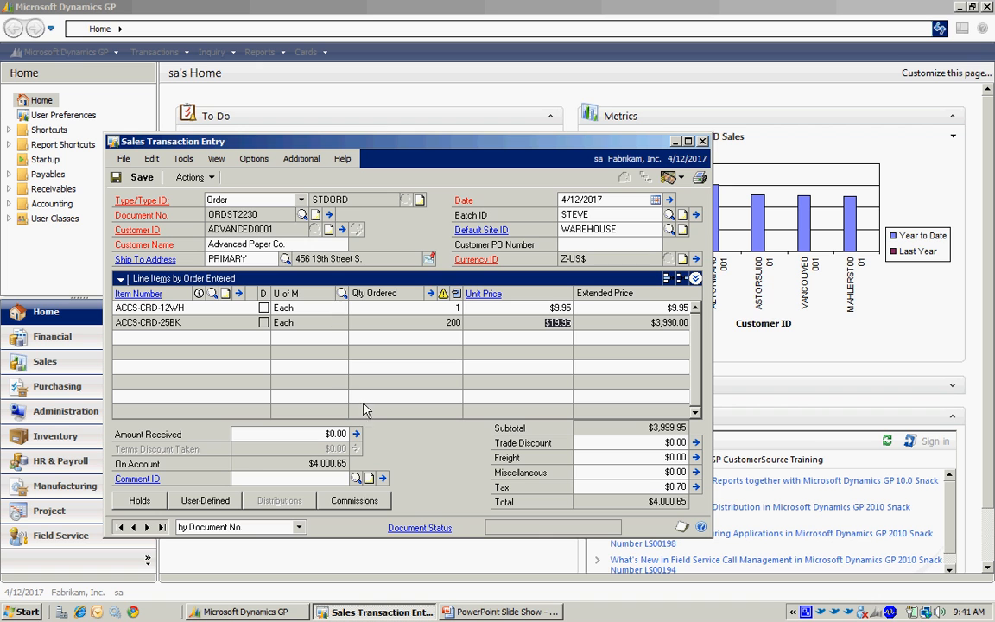
{"action": "mouse_move", "coordinate": [674, 390]}
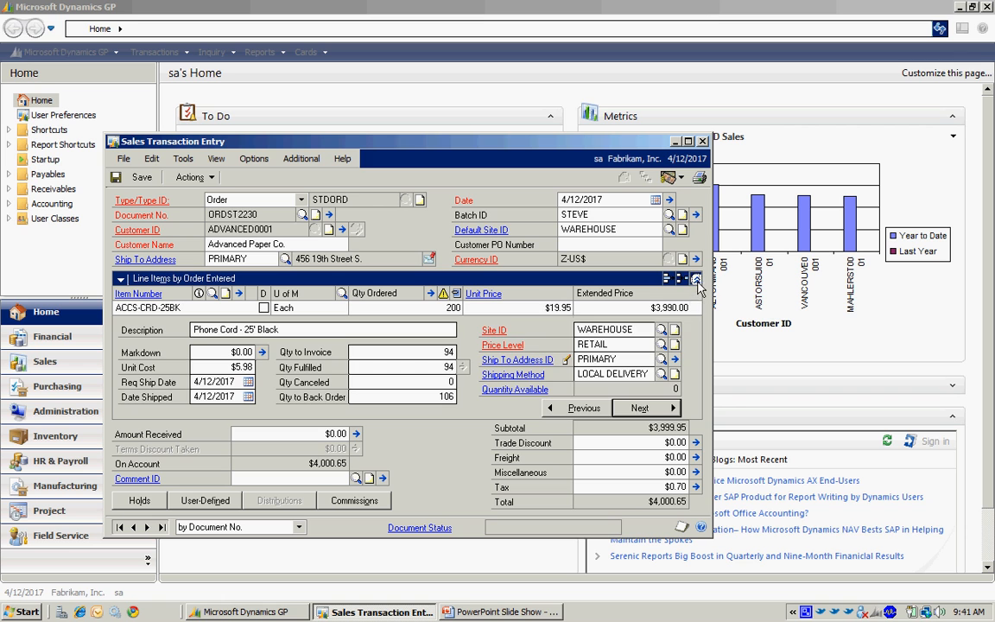
Collapse the line items window after checking Qty to Invoice 94 and Qty to Back Order 106.
{"action": "left_click", "coordinate": [696, 278]}
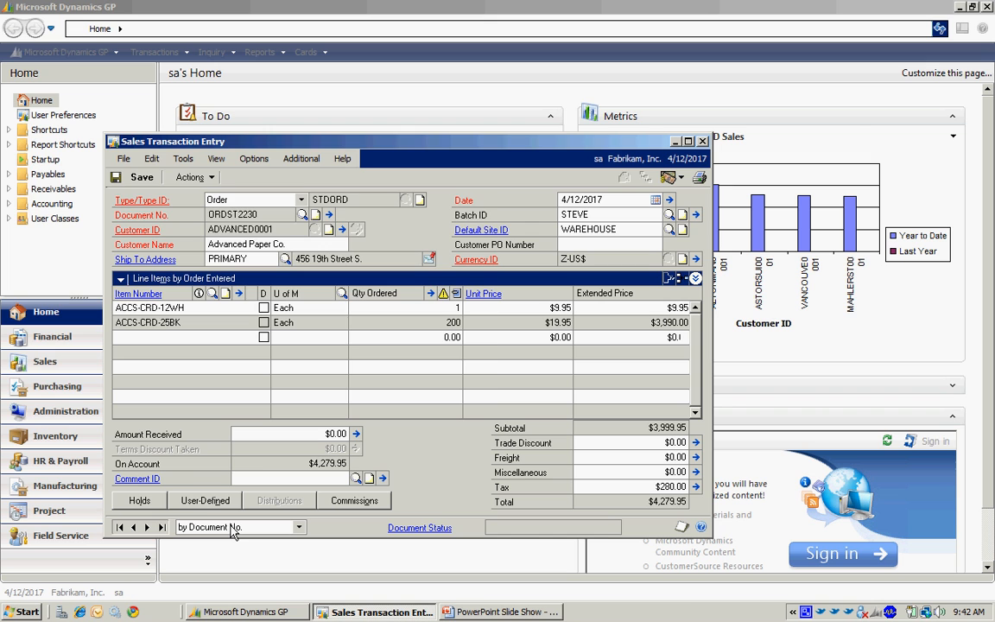
{"action": "left_click", "coordinate": [204, 500]}
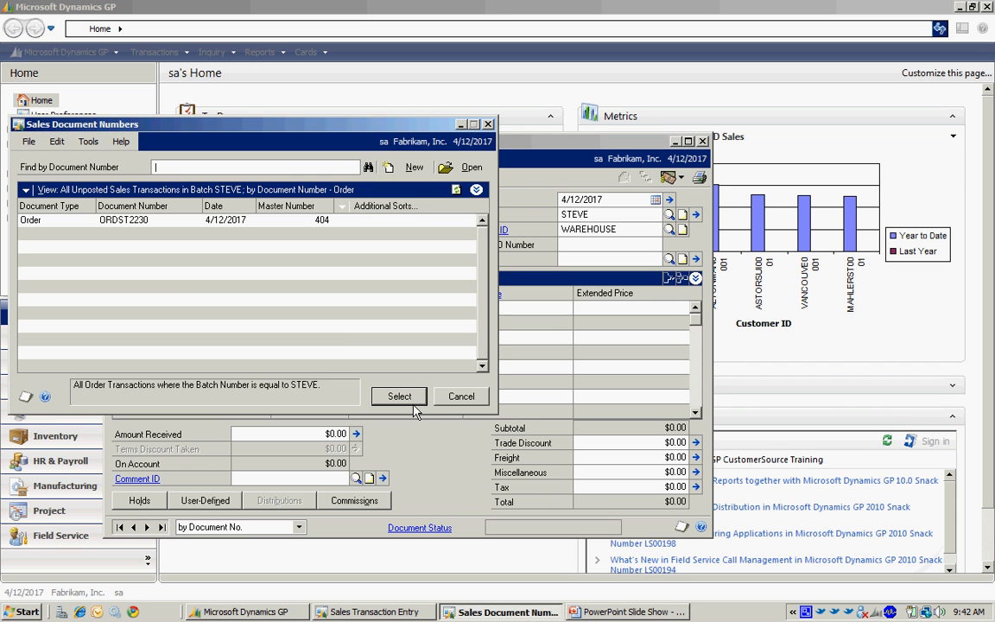
{"action": "left_click", "coordinate": [399, 396]}
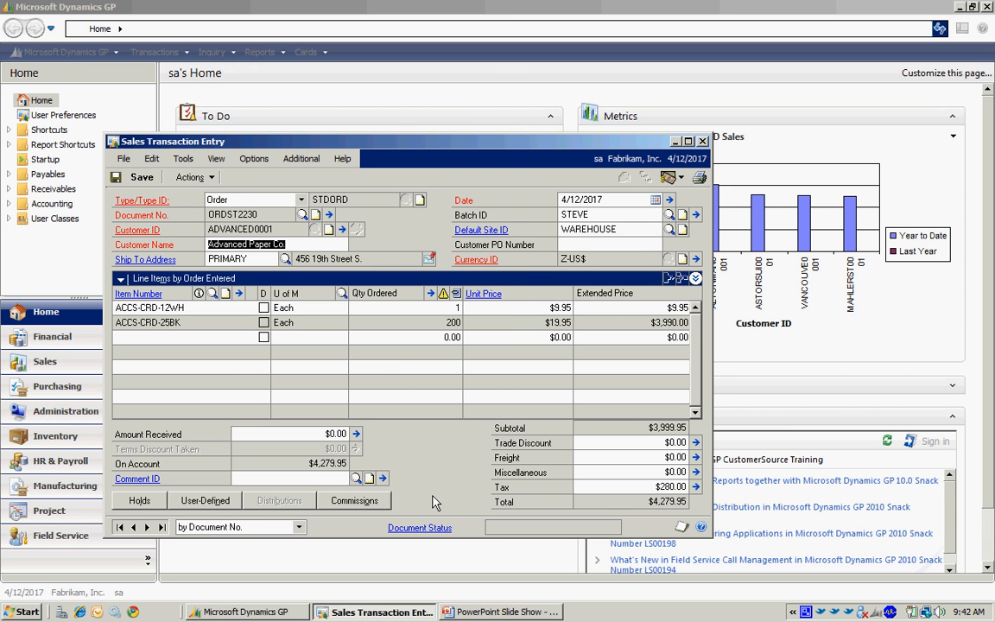
{"action": "mouse_move", "coordinate": [405, 430]}
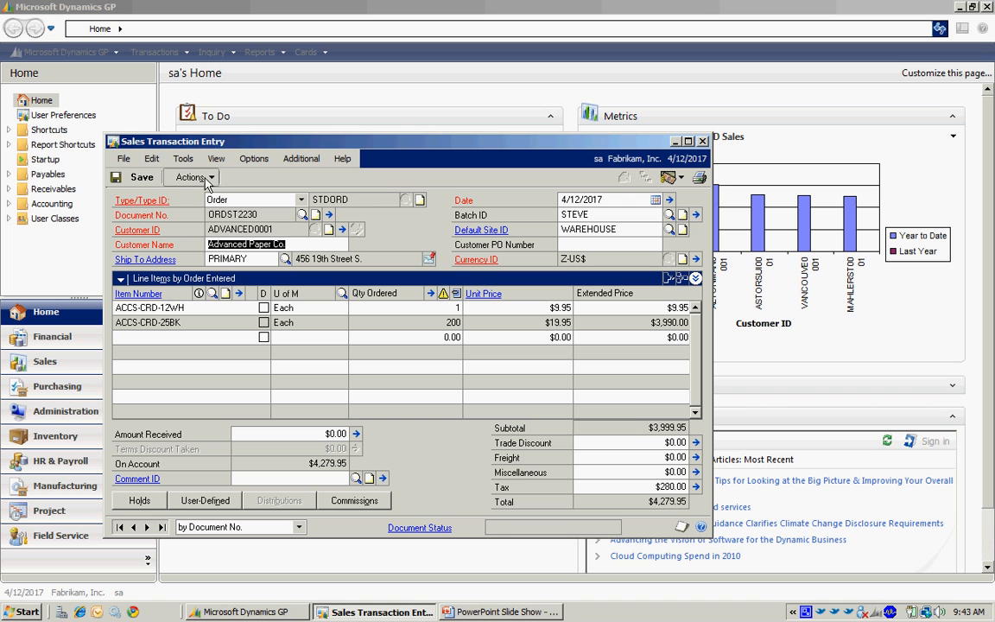
Transfer the order to an invoice including totals and deposits, skipping the transfer log.
{"action": "left_click", "coordinate": [190, 177]}
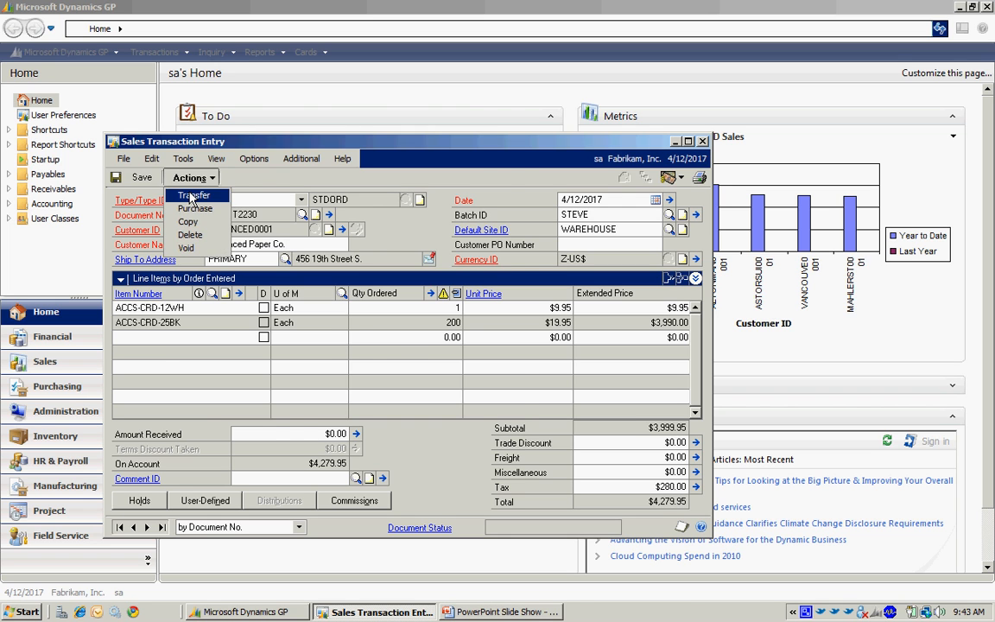
{"action": "left_click", "coordinate": [193, 195]}
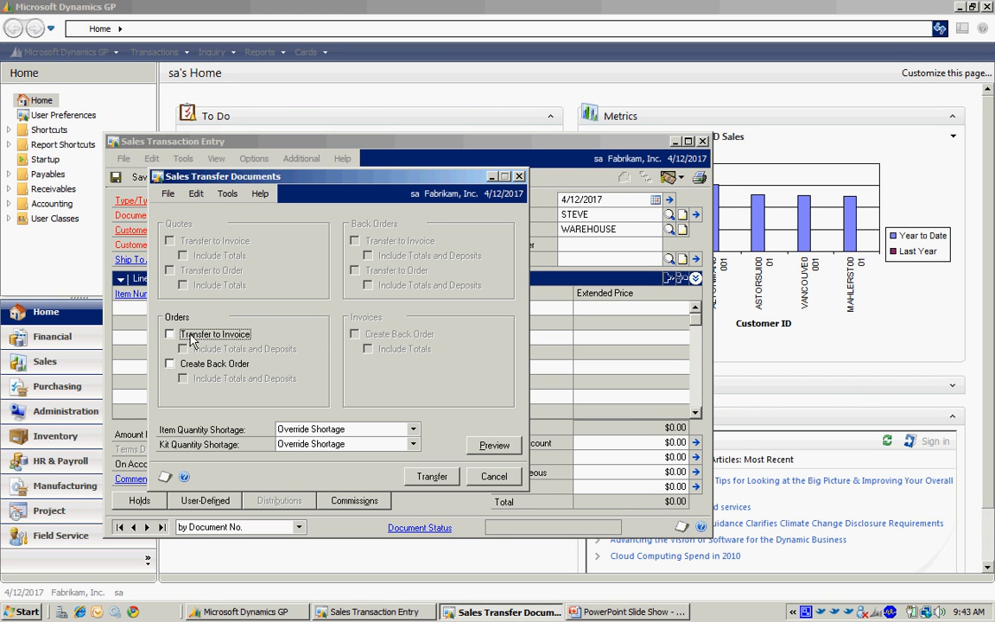
{"action": "left_click", "coordinate": [170, 334]}
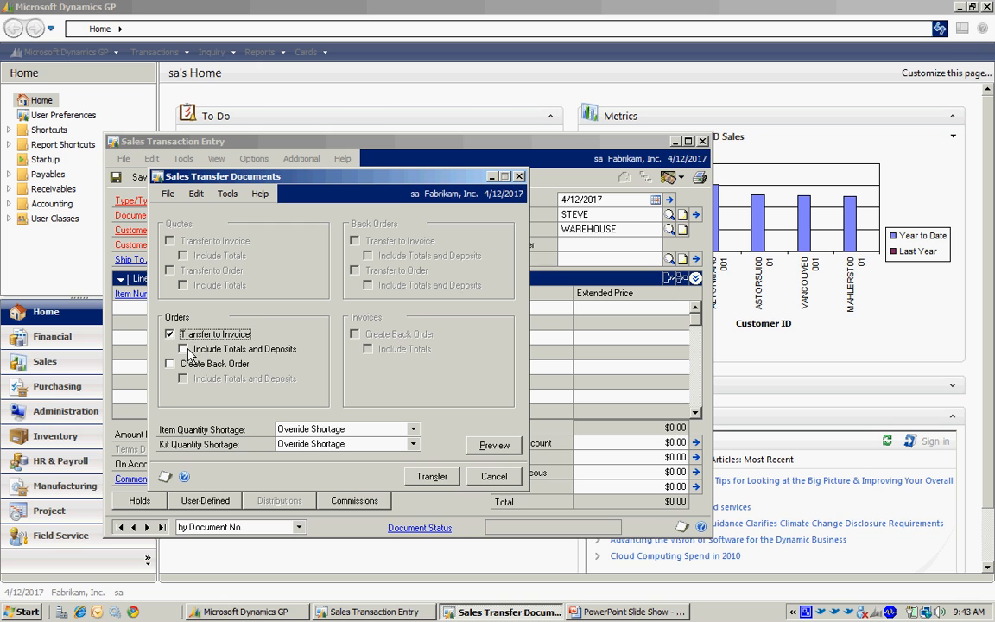
{"action": "left_click", "coordinate": [170, 348]}
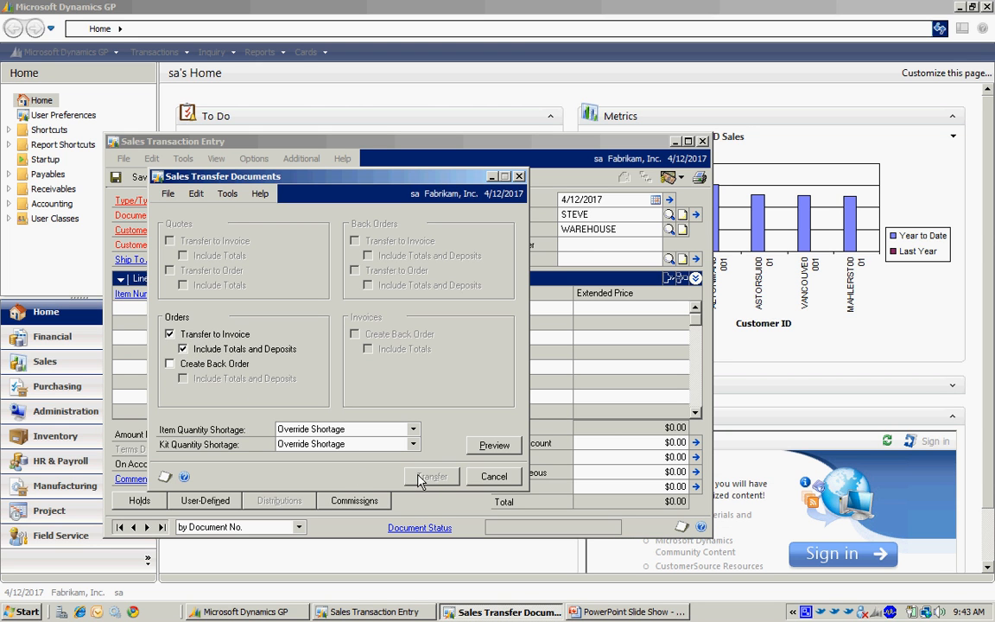
{"action": "left_click", "coordinate": [431, 477]}
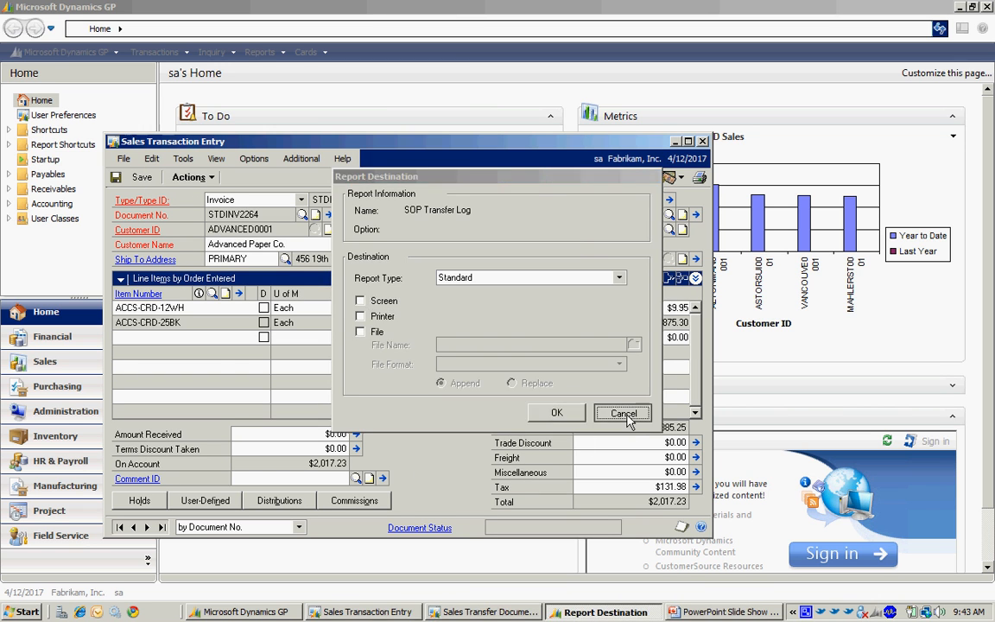
{"action": "left_click", "coordinate": [622, 412]}
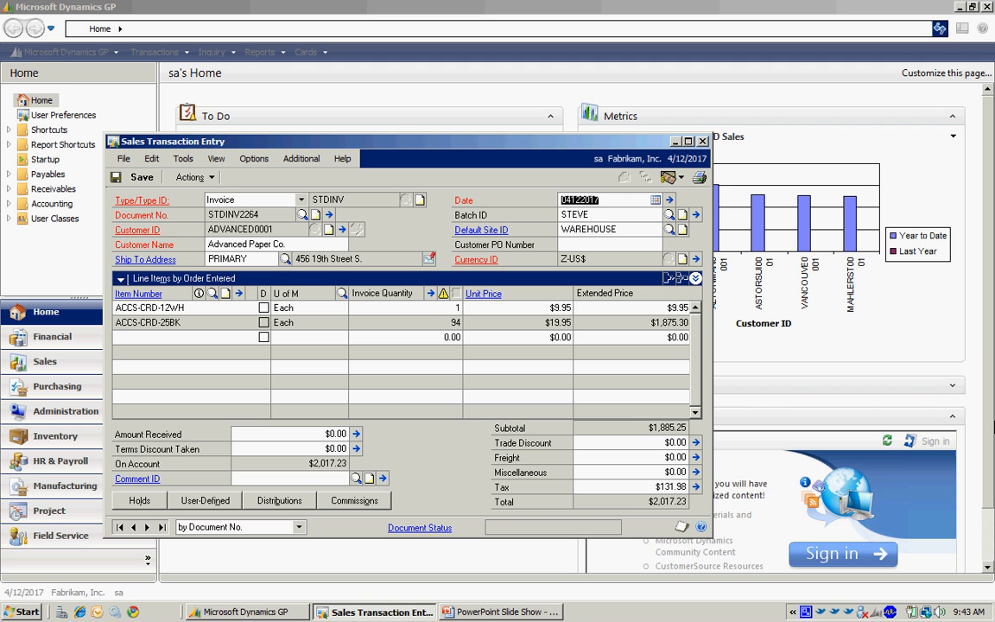
{"action": "mouse_move", "coordinate": [352, 254]}
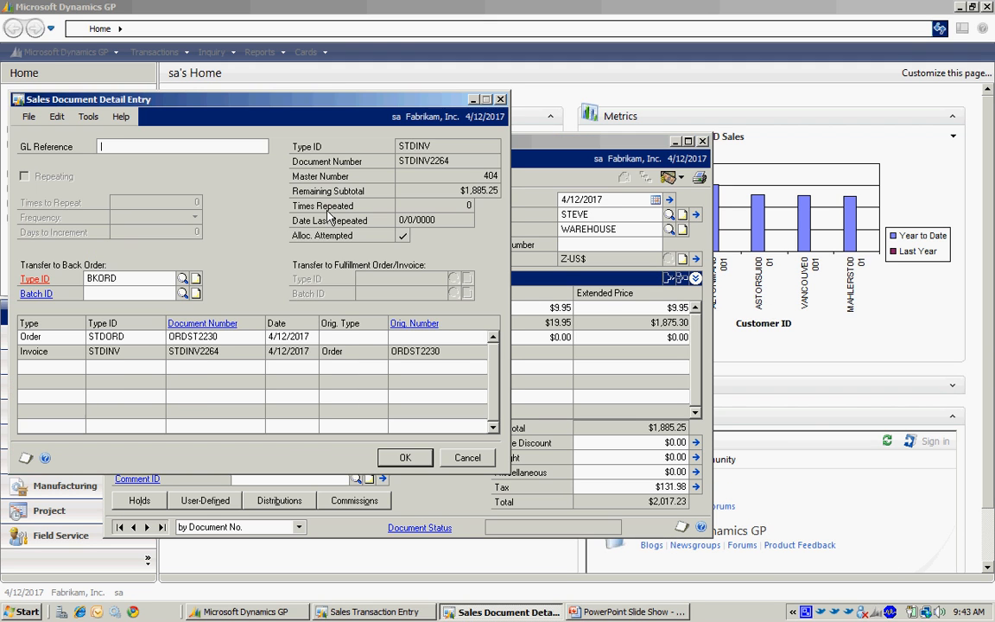
{"action": "mouse_move", "coordinate": [336, 404]}
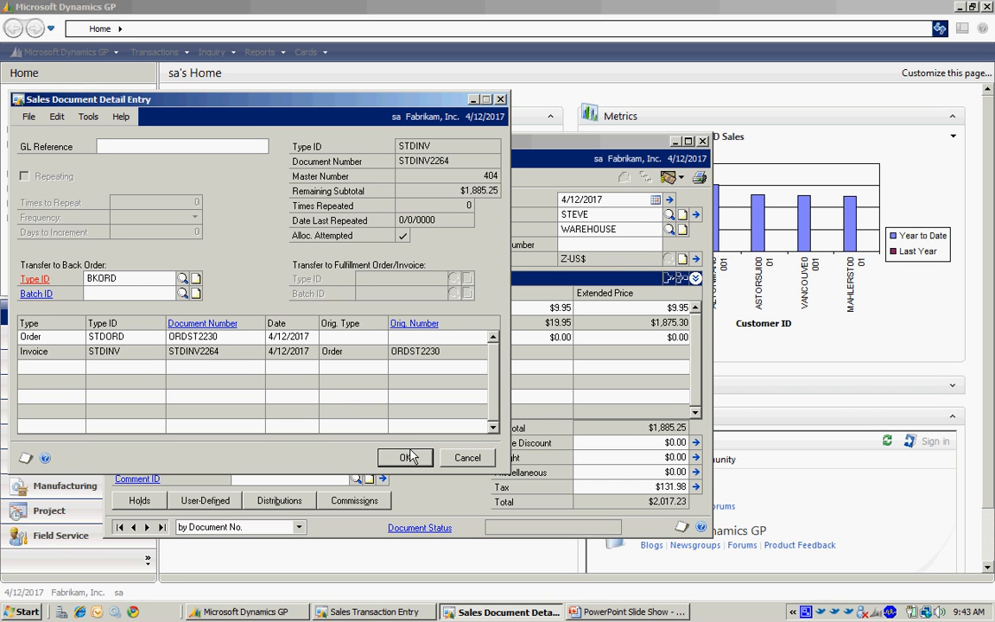
Post invoice STDINV2264 via Actions and close the Sales Transaction Entry window.
{"action": "left_click", "coordinate": [406, 458]}
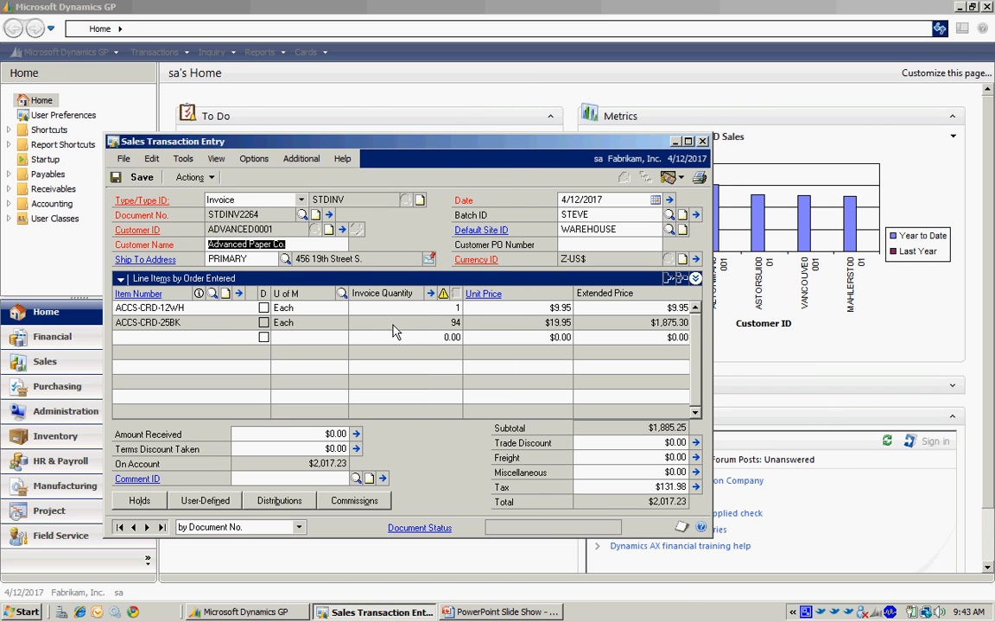
{"action": "mouse_move", "coordinate": [353, 322]}
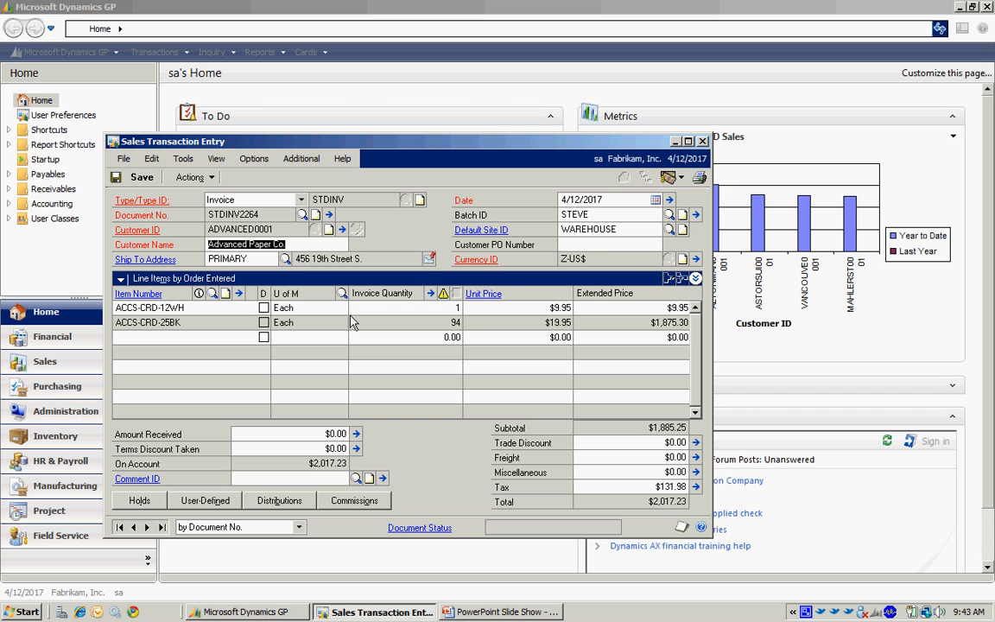
{"action": "mouse_move", "coordinate": [608, 225]}
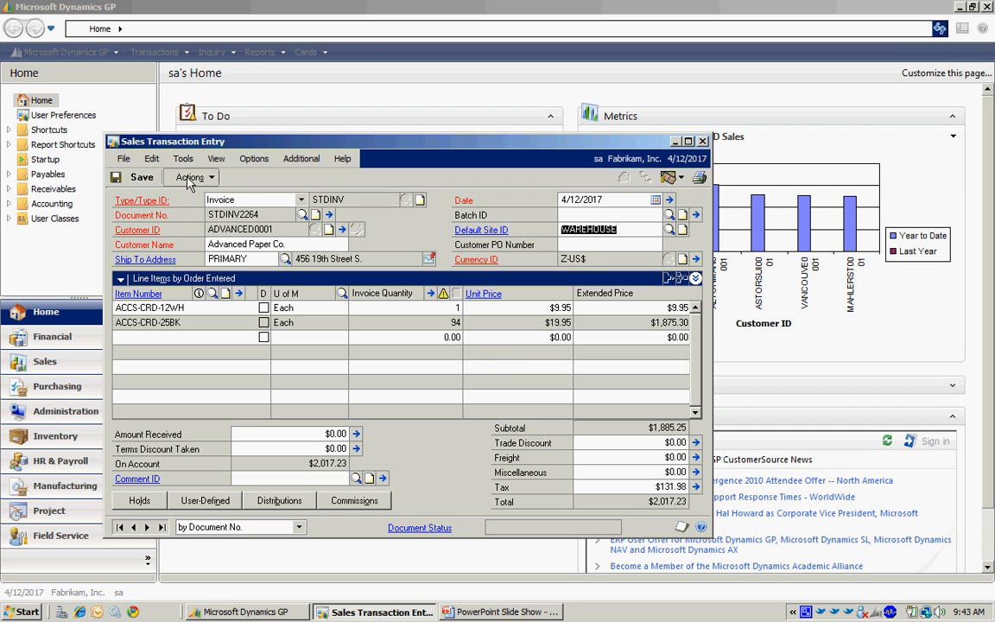
{"action": "left_click", "coordinate": [190, 177]}
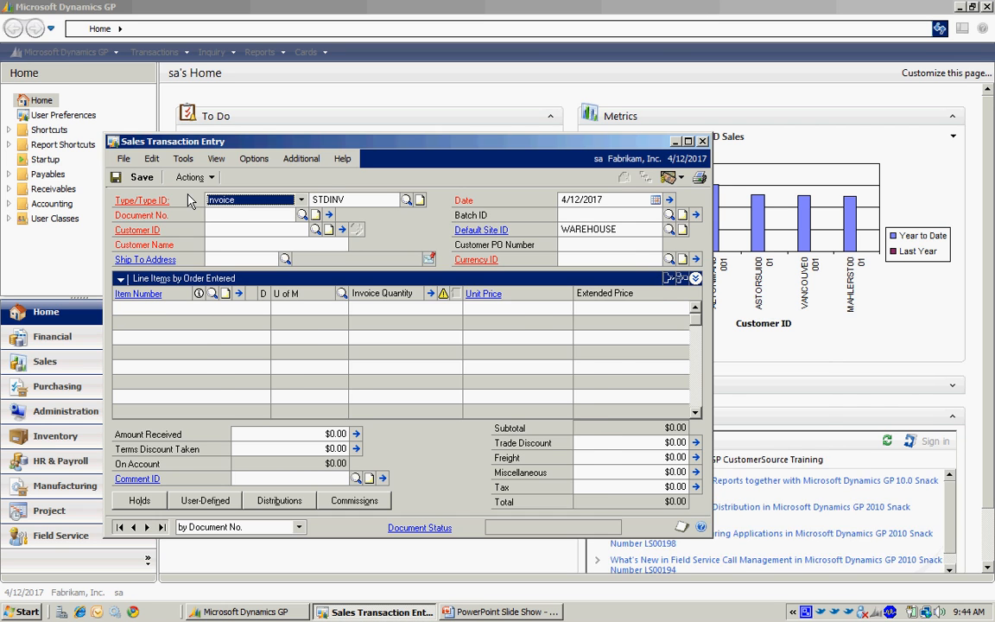
{"action": "left_click", "coordinate": [702, 141]}
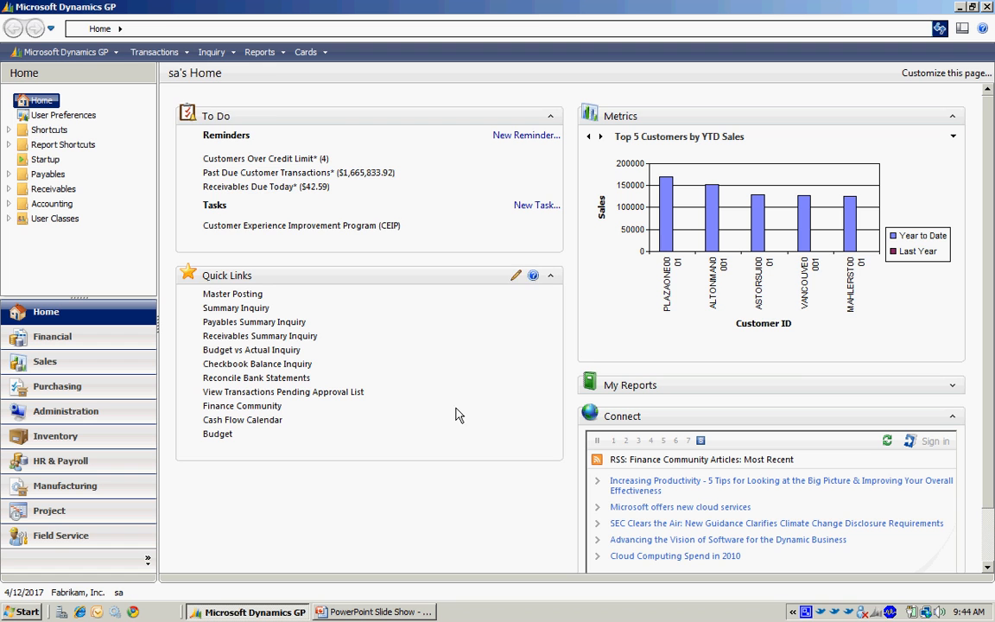
Create a Return document for ADVANCED0001 in batch STEVE with item ACCS-CRD-12WH.
{"action": "left_click", "coordinate": [155, 52]}
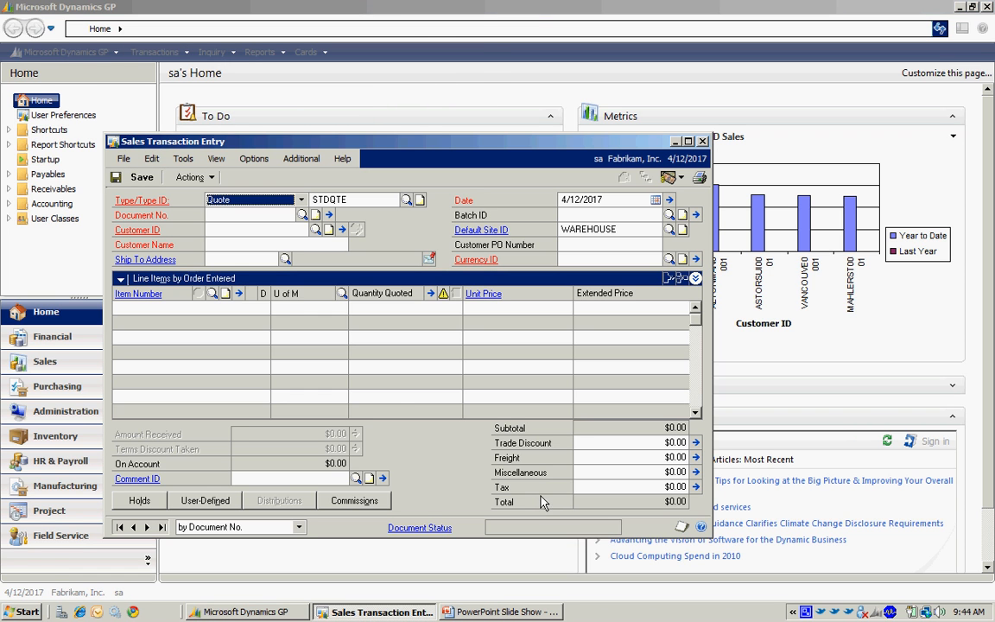
{"action": "left_click", "coordinate": [302, 200]}
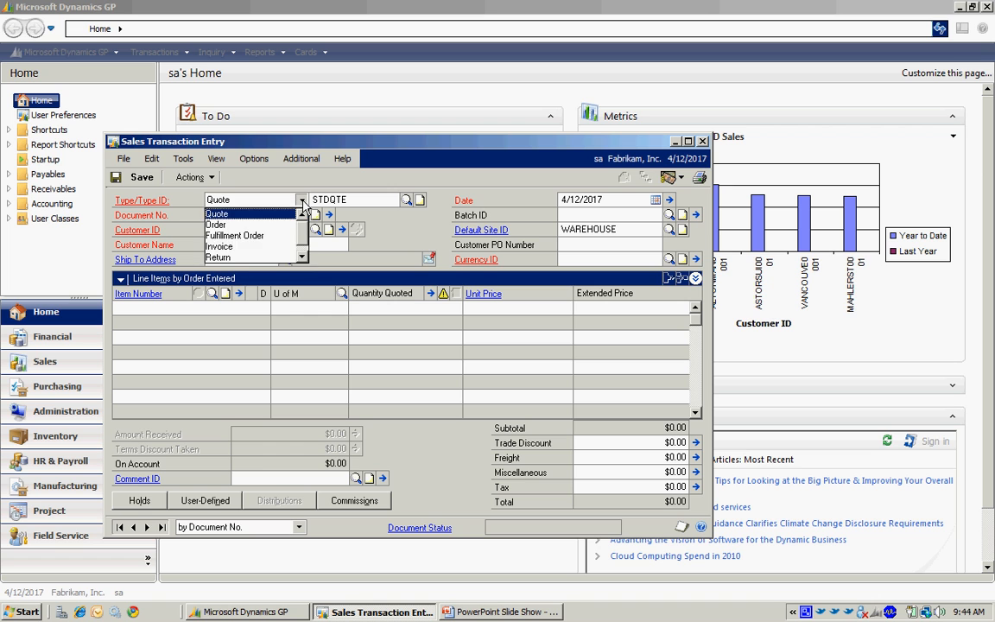
{"action": "left_click", "coordinate": [219, 258]}
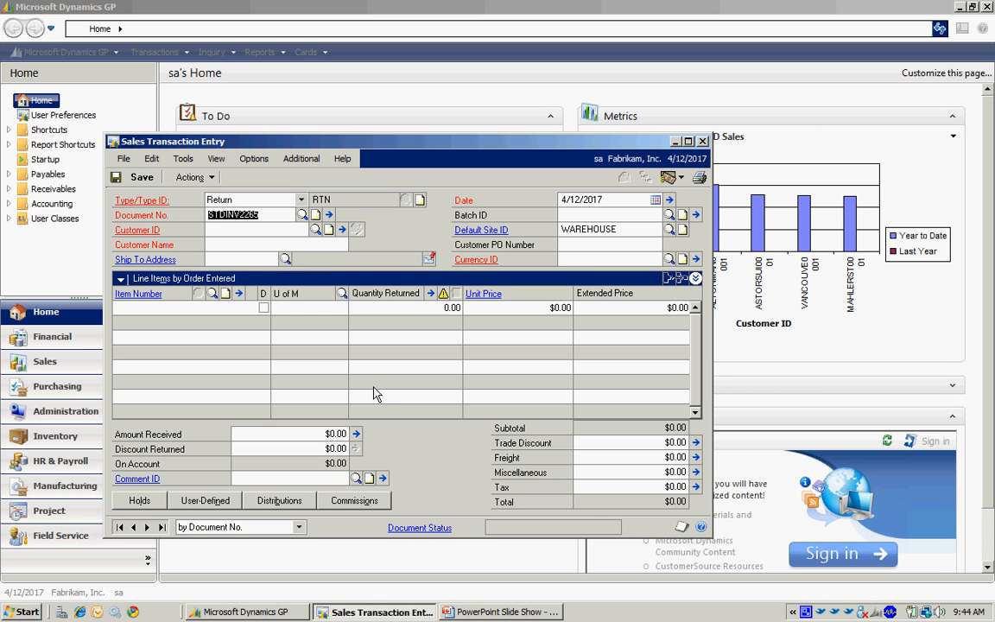
{"action": "left_click", "coordinate": [316, 229]}
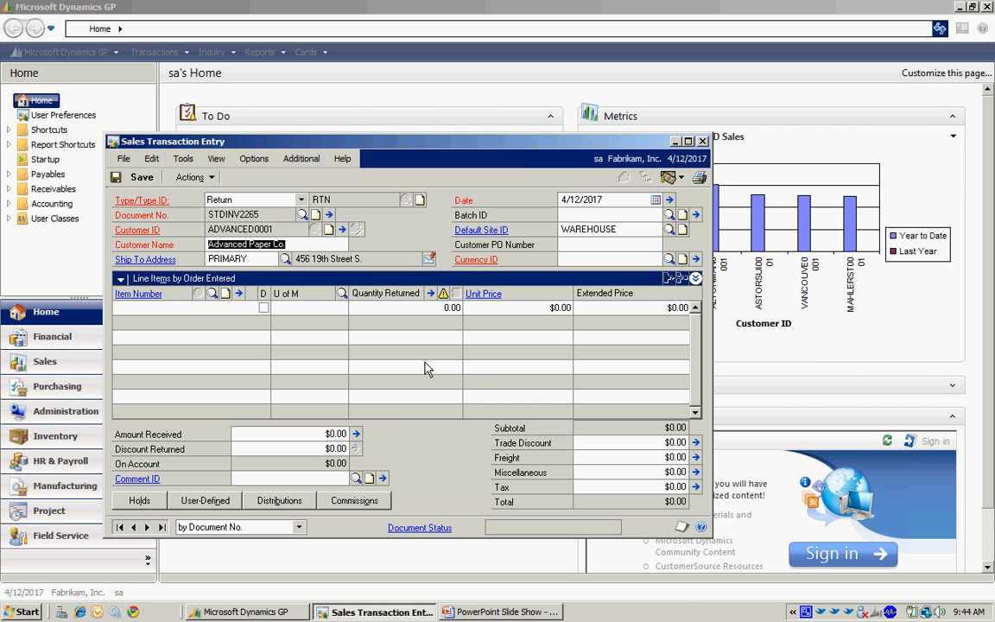
{"action": "type", "text": "STEVE"}
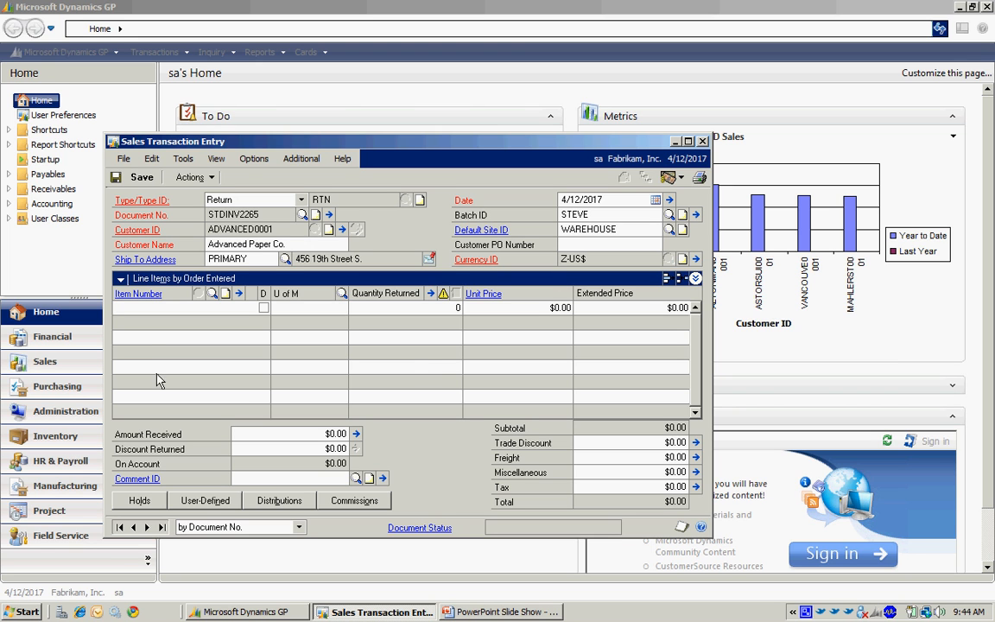
{"action": "type", "text": "AC"}
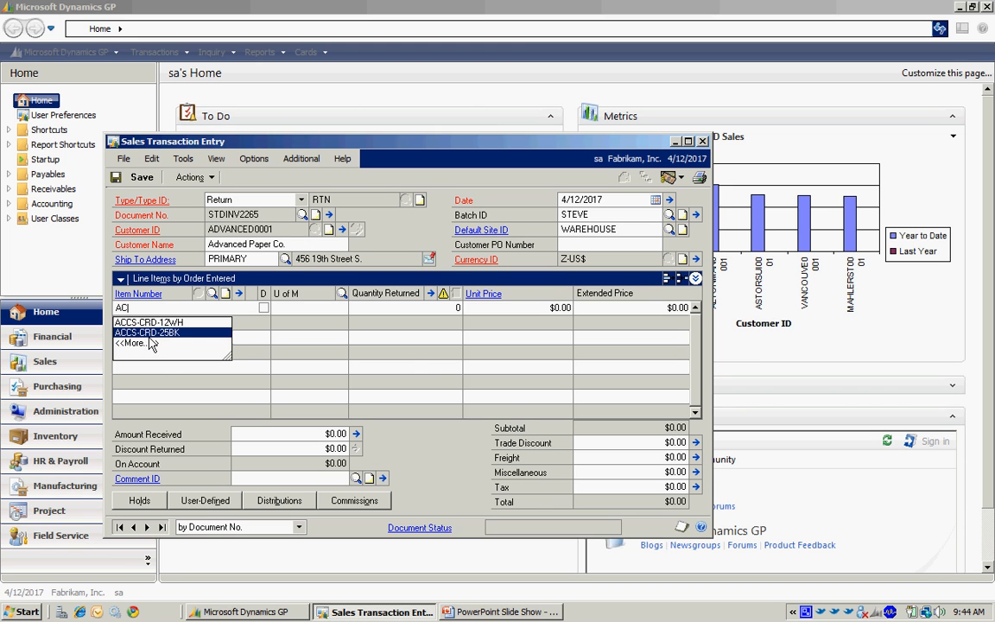
{"action": "left_click", "coordinate": [155, 322]}
{"action": "type", "text": "1"}
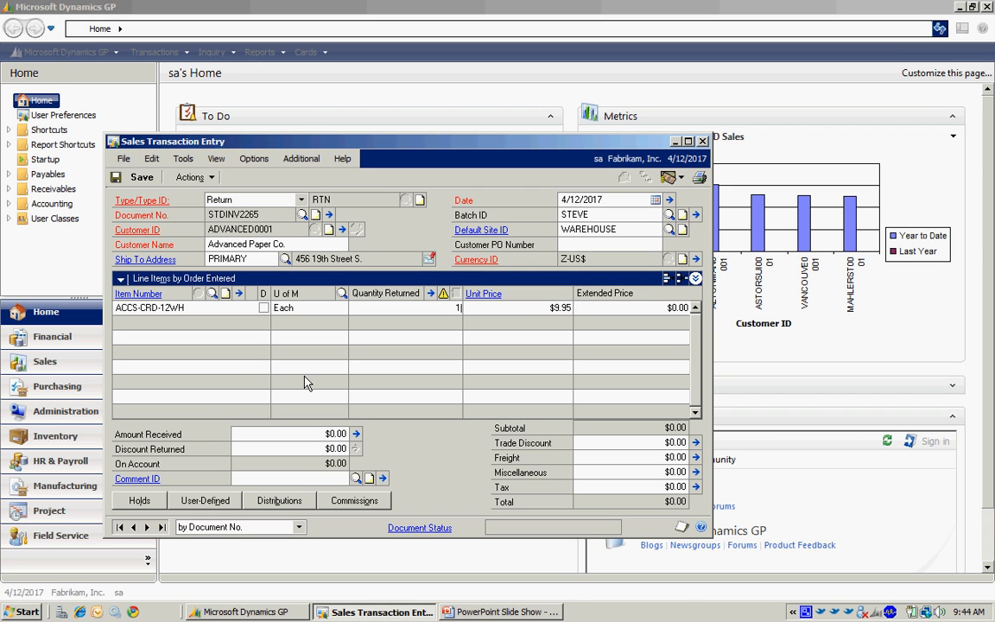
Confirm quantity 1 returned for ACCS-CRD-12WH and clear the Batch ID.
{"action": "left_click", "coordinate": [429, 293]}
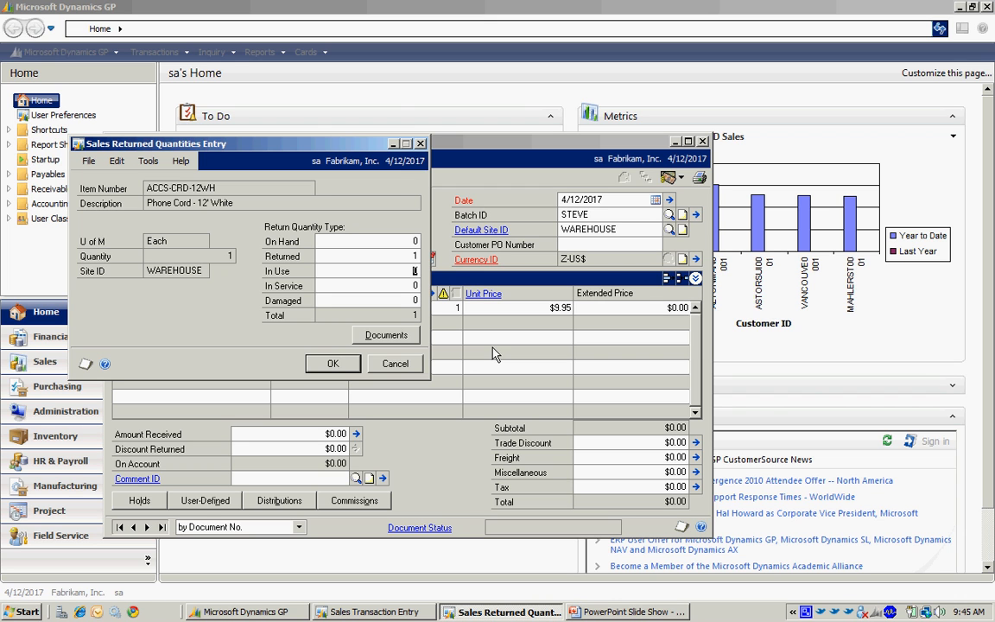
{"action": "left_click", "coordinate": [332, 363]}
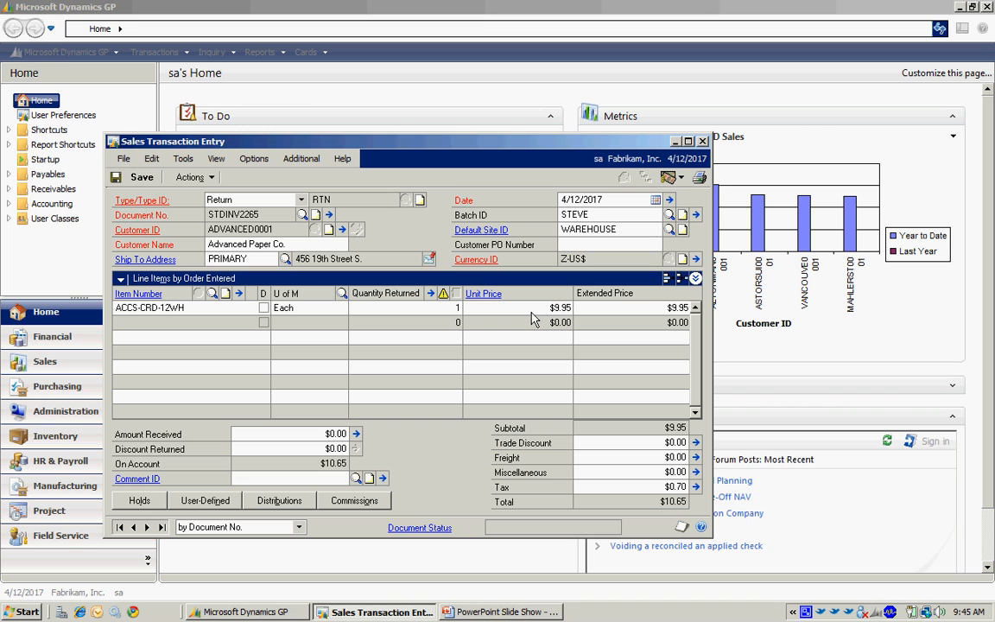
{"action": "mouse_move", "coordinate": [455, 314]}
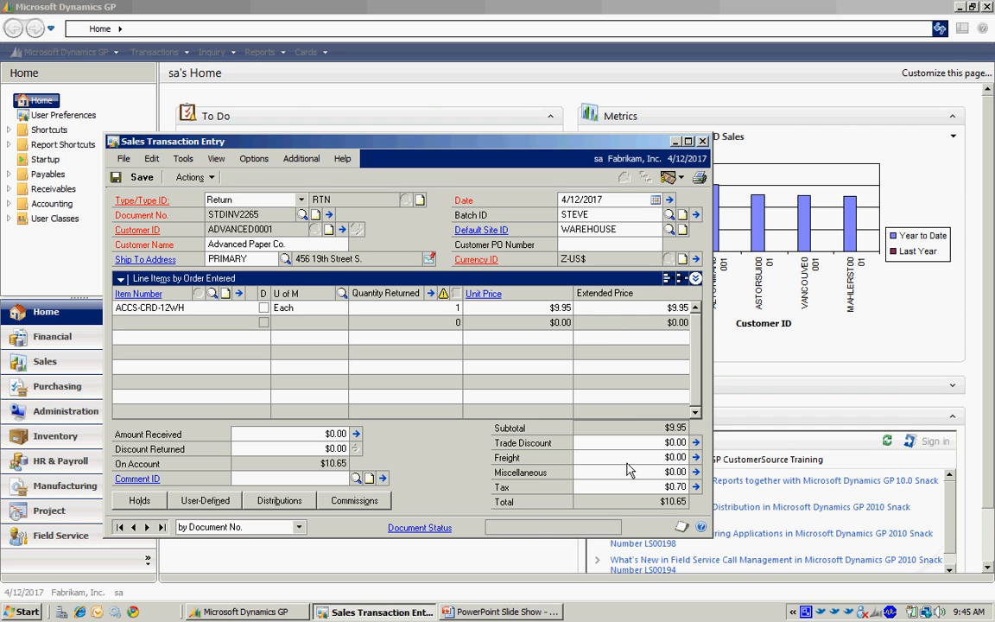
{"action": "mouse_move", "coordinate": [580, 447]}
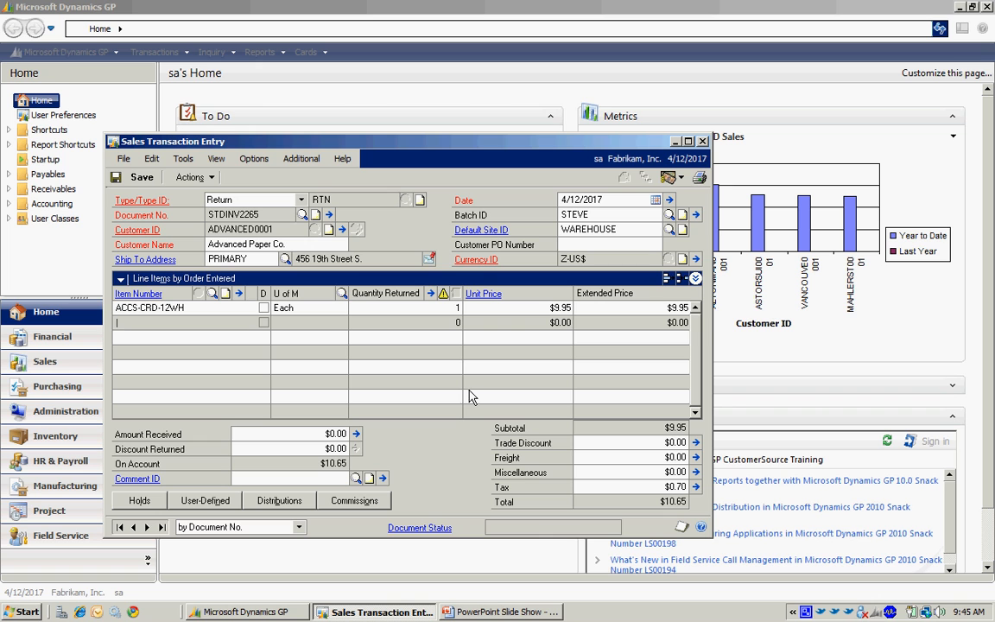
{"action": "mouse_move", "coordinate": [485, 395]}
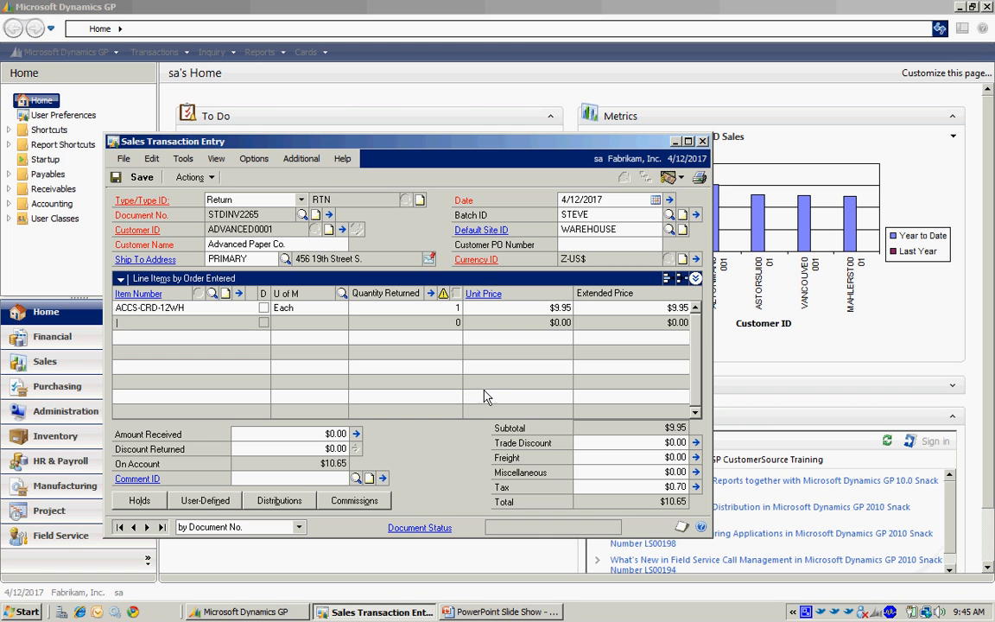
{"action": "left_click", "coordinate": [190, 177]}
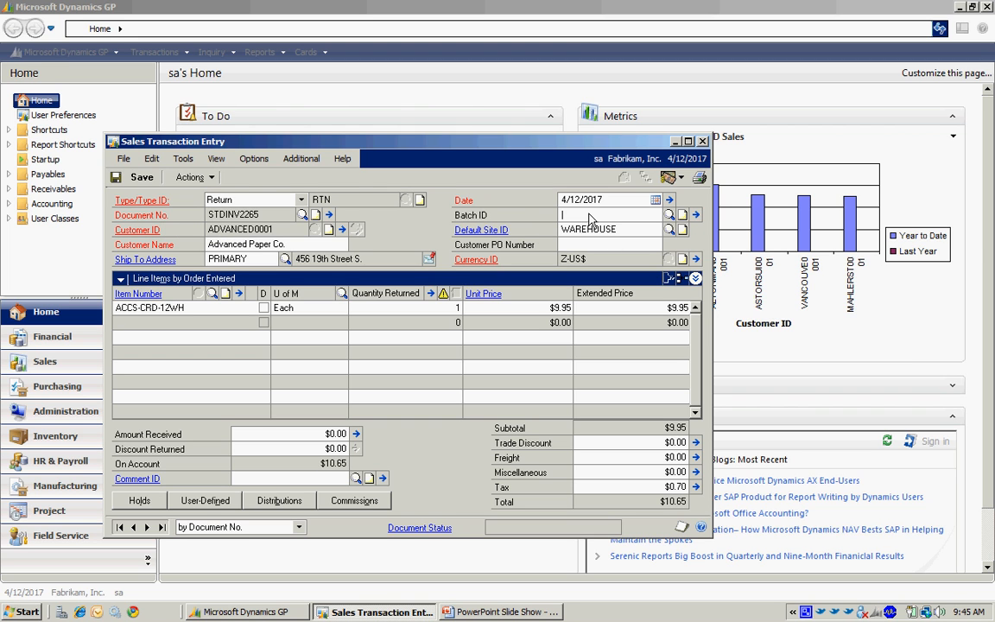
{"action": "left_click", "coordinate": [191, 177]}
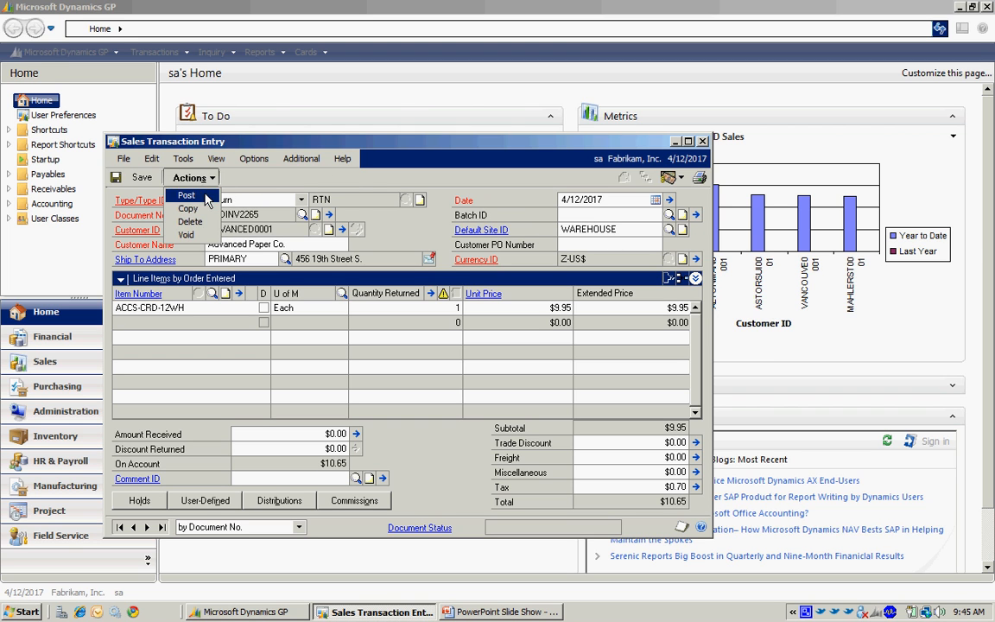
Post return STDINV2265 and close Sales Transaction Entry, returning to the home page.
{"action": "left_click", "coordinate": [189, 222]}
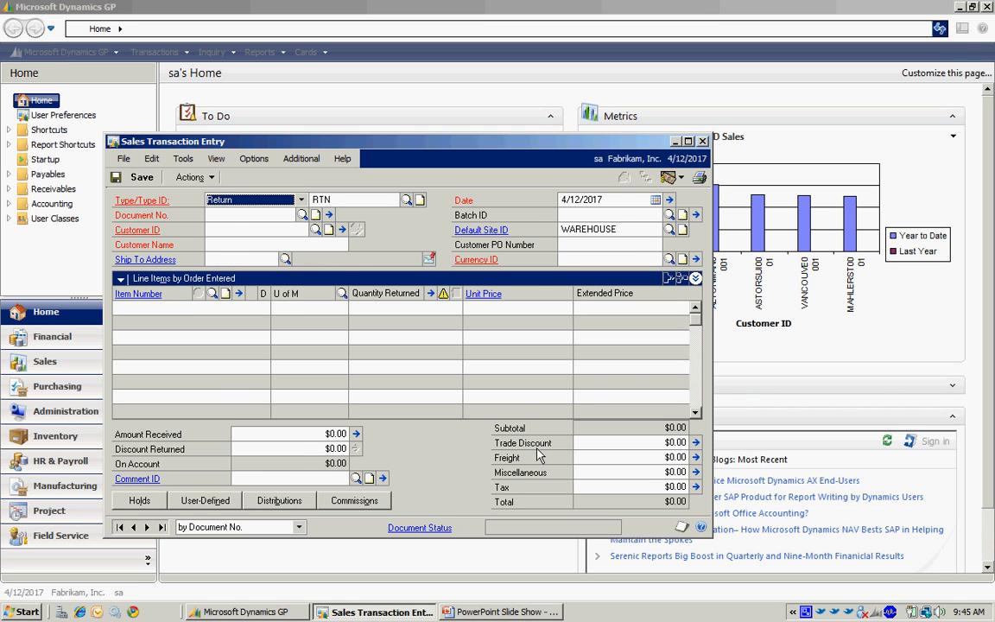
{"action": "left_click", "coordinate": [703, 141]}
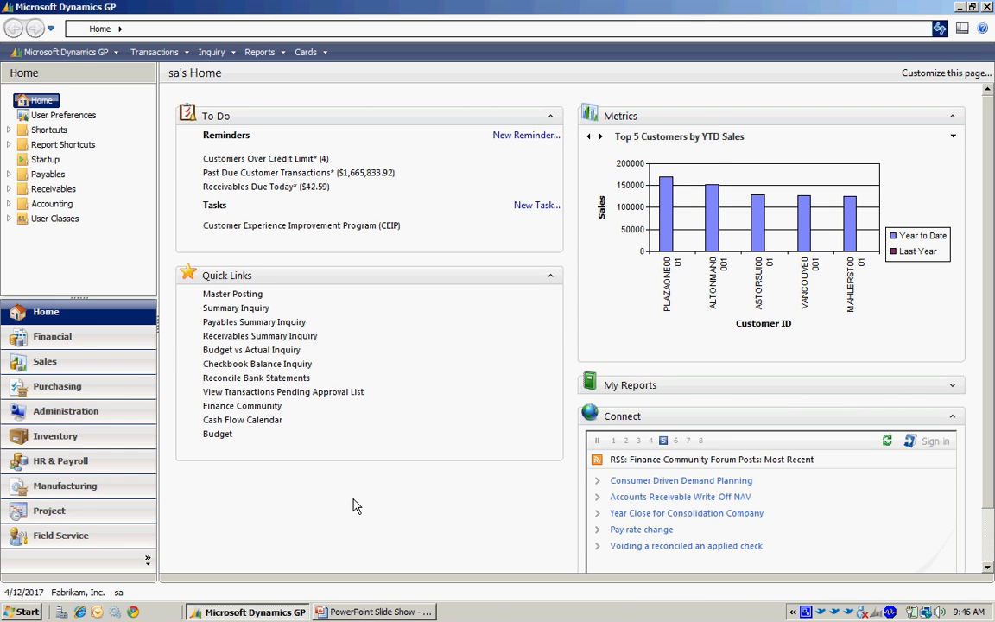
{"action": "mouse_move", "coordinate": [261, 7]}
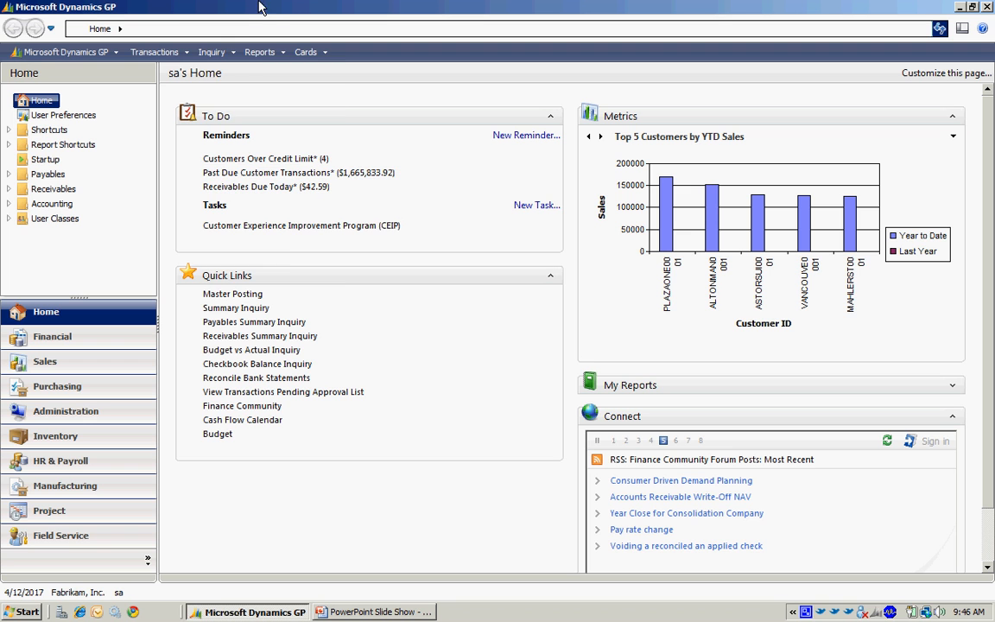
{"action": "left_click", "coordinate": [211, 51]}
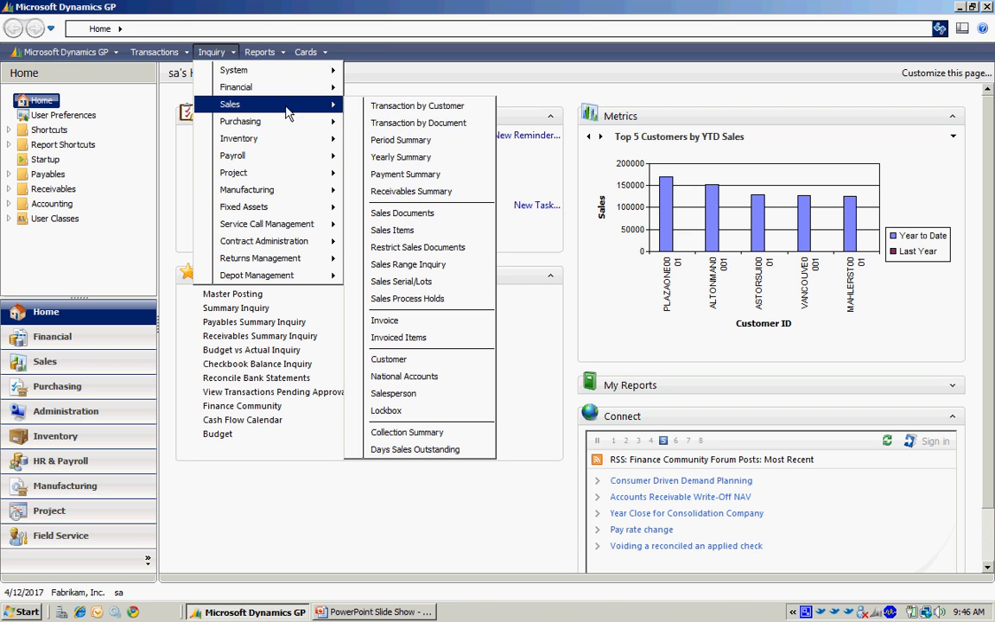
Start a Transaction by Customer inquiry for customer ADVANCED0001, Advanced Paper Co.
{"action": "left_click", "coordinate": [388, 359]}
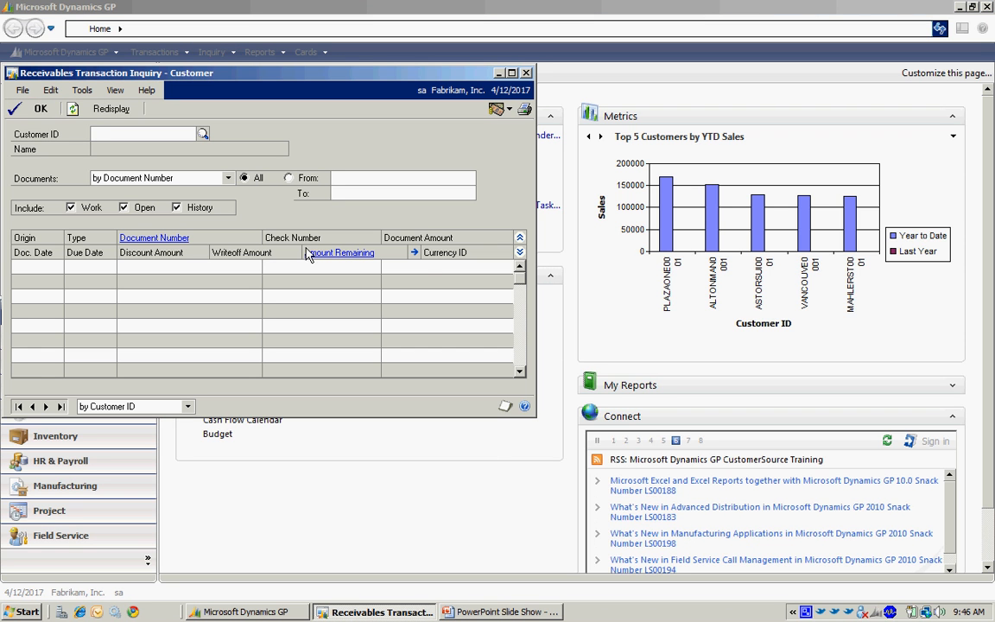
{"action": "left_click", "coordinate": [203, 133]}
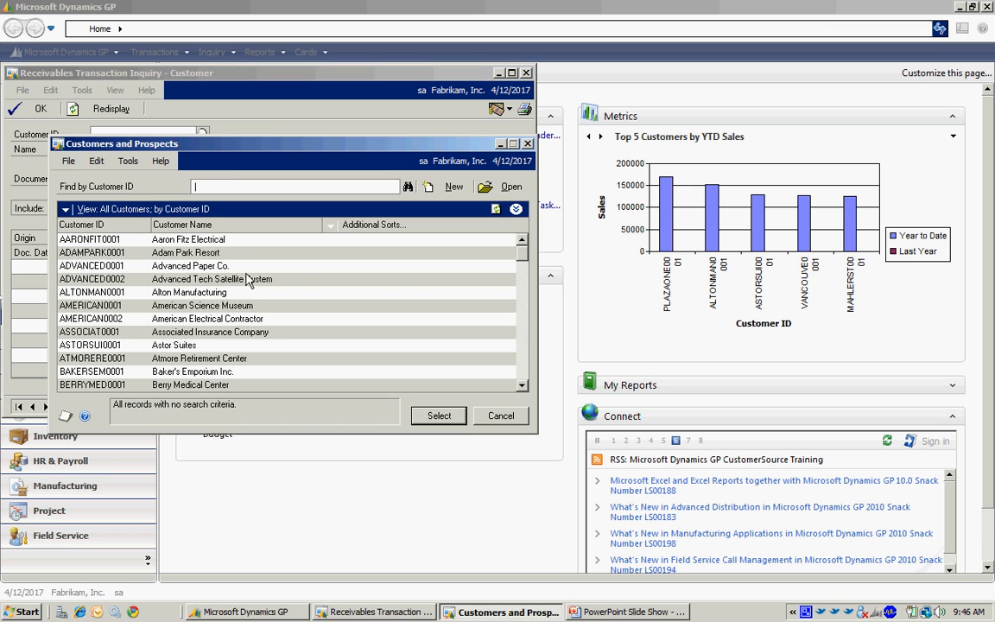
{"action": "left_click", "coordinate": [91, 266]}
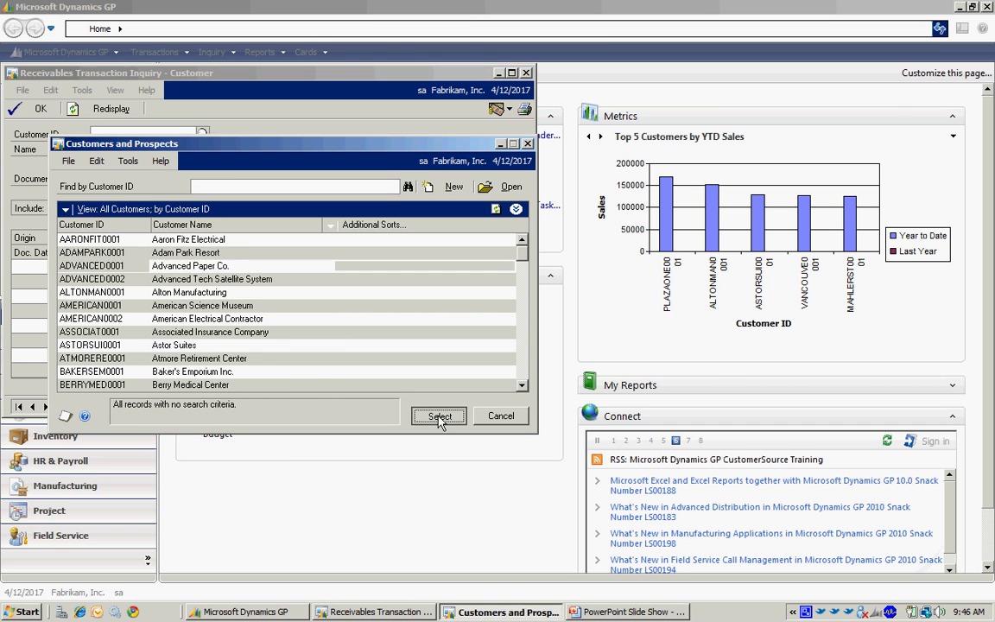
{"action": "left_click", "coordinate": [440, 415]}
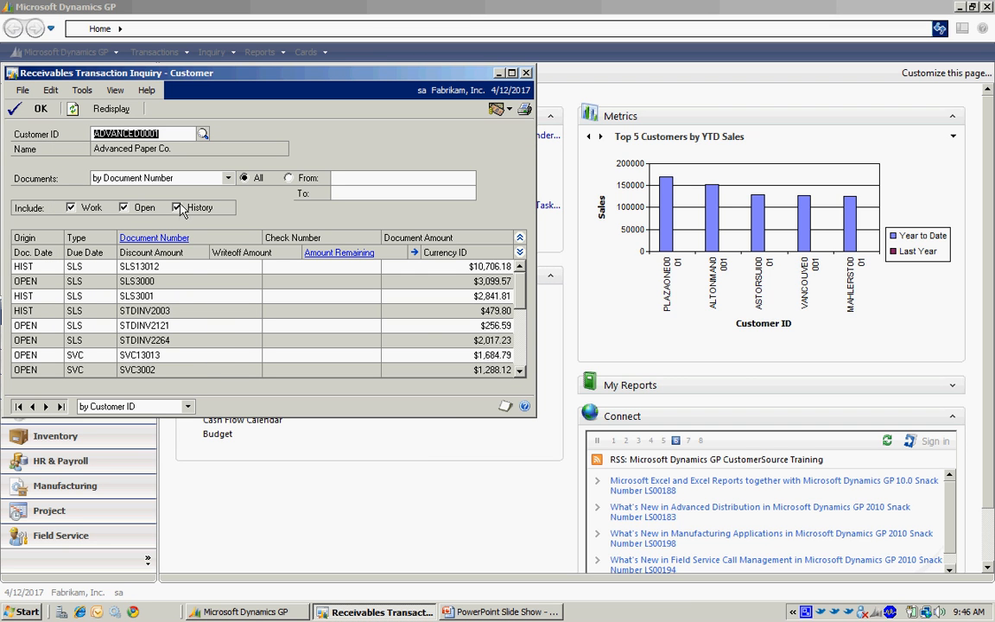
Show only open documents dated 4/12/2017, leaving invoice STDINV2264 and return STDINV2265.
{"action": "left_click", "coordinate": [70, 207]}
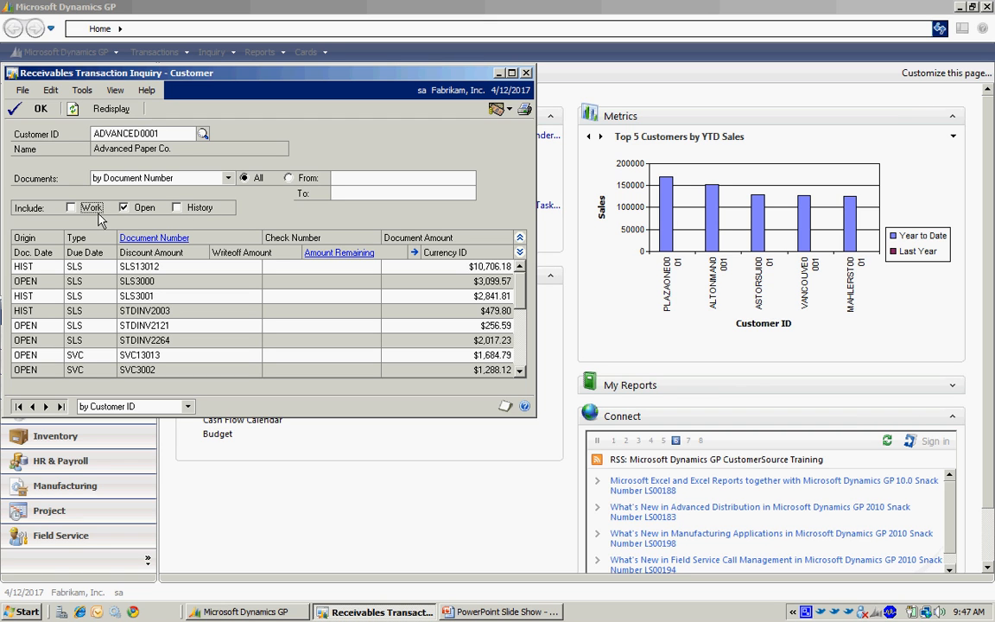
{"action": "left_click", "coordinate": [289, 177]}
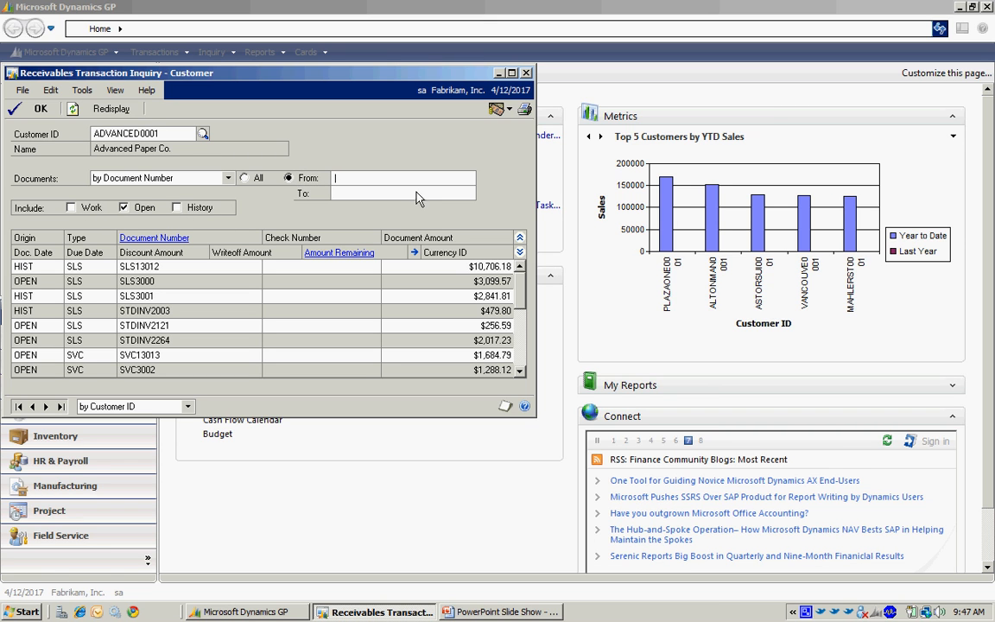
{"action": "type", "text": "0"}
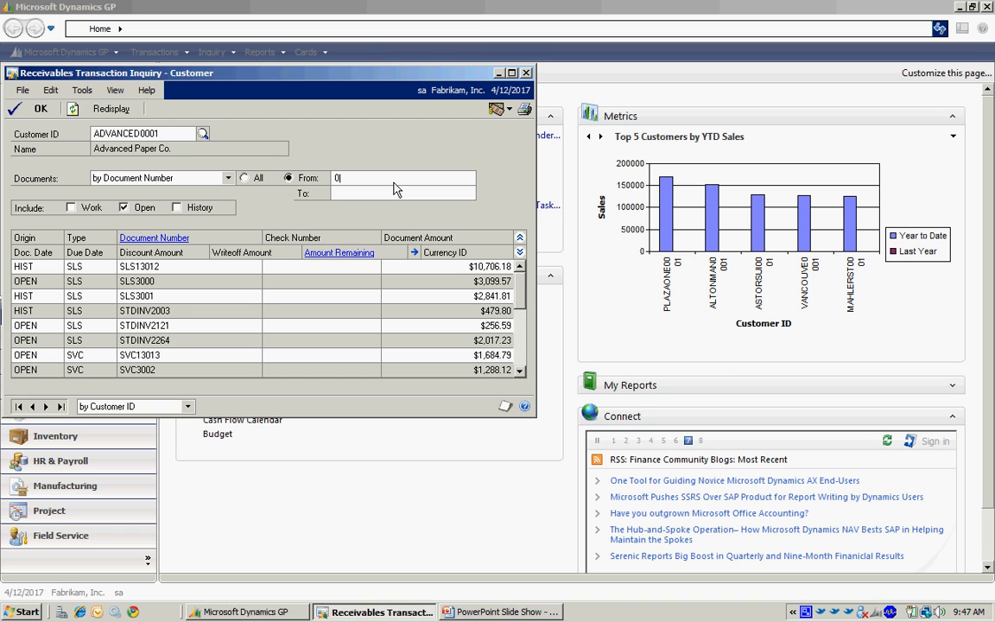
{"action": "type", "text": "4171"}
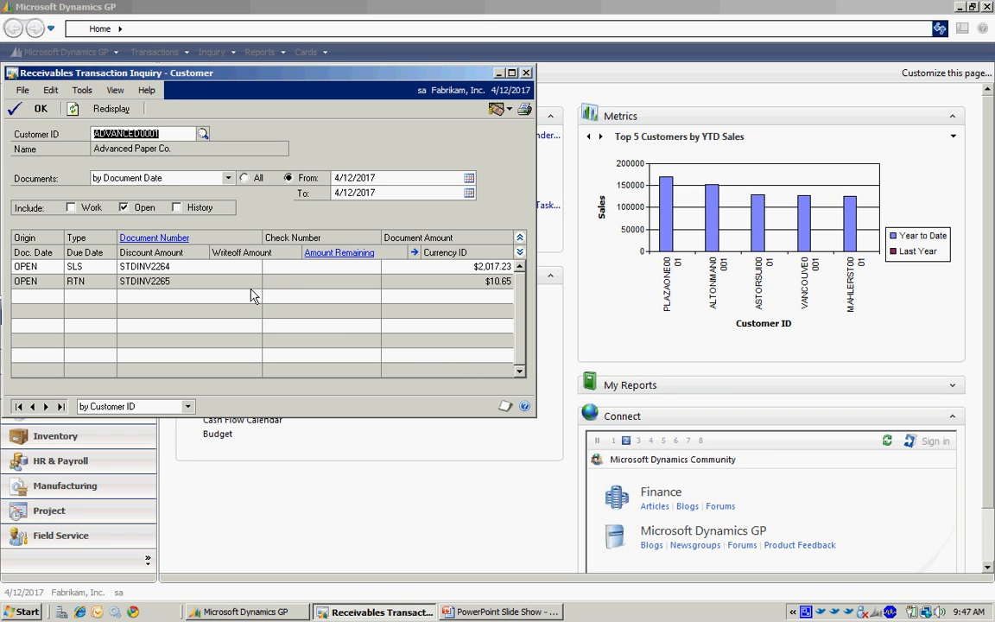
{"action": "mouse_move", "coordinate": [196, 272]}
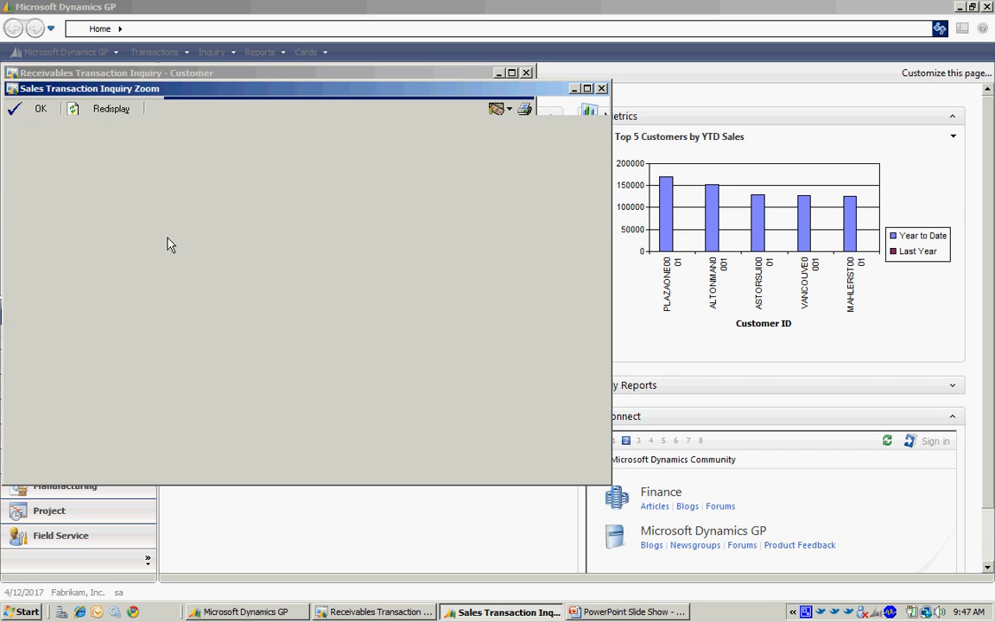
Review invoice STDINV2264's origin and return STDINV2265's lines, then return to the inquiry list.
{"action": "left_click", "coordinate": [110, 108]}
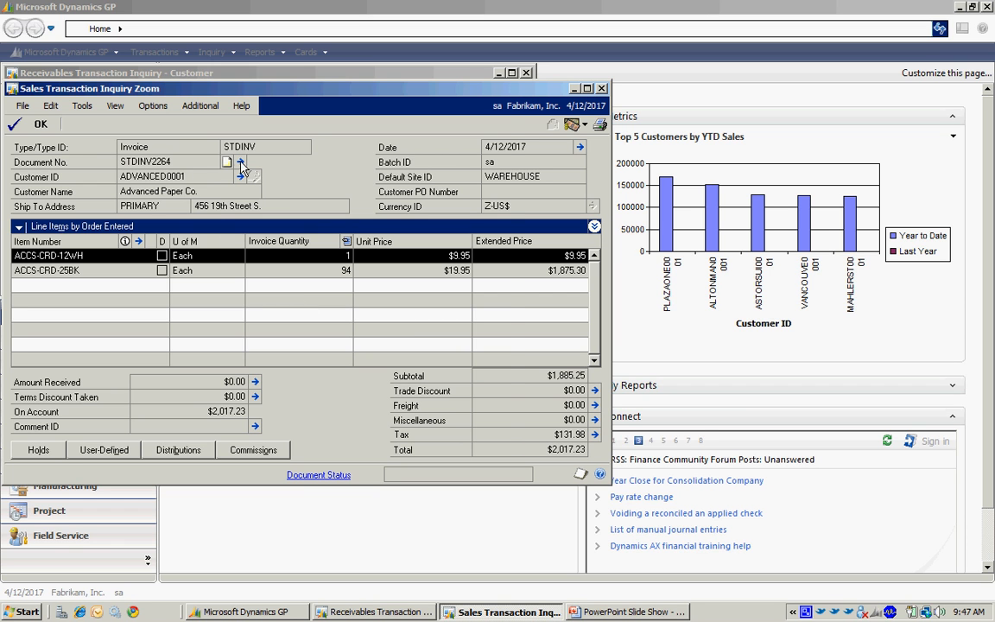
{"action": "left_click", "coordinate": [243, 163]}
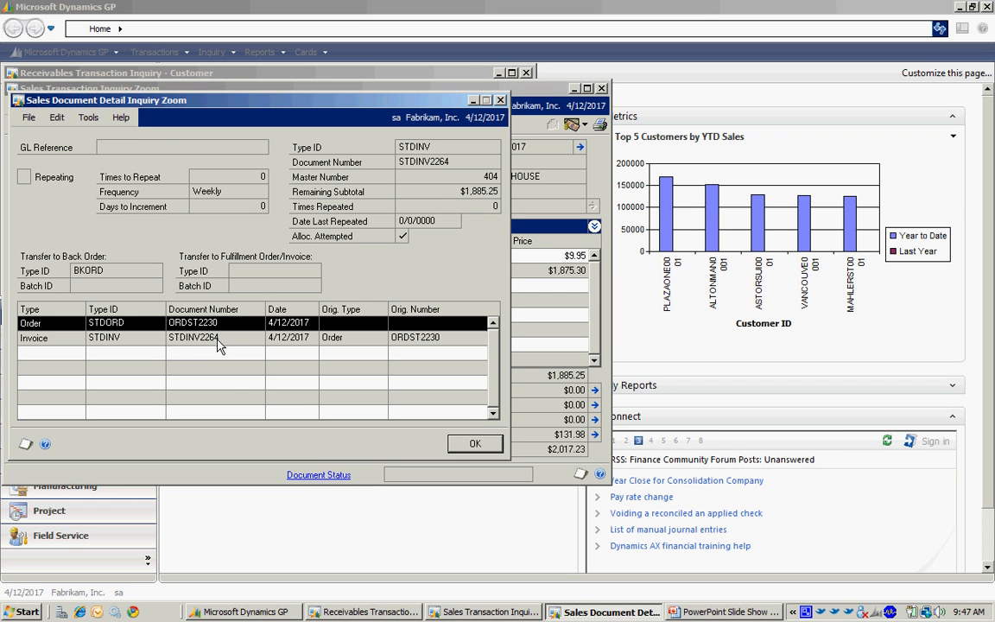
{"action": "left_click", "coordinate": [475, 443]}
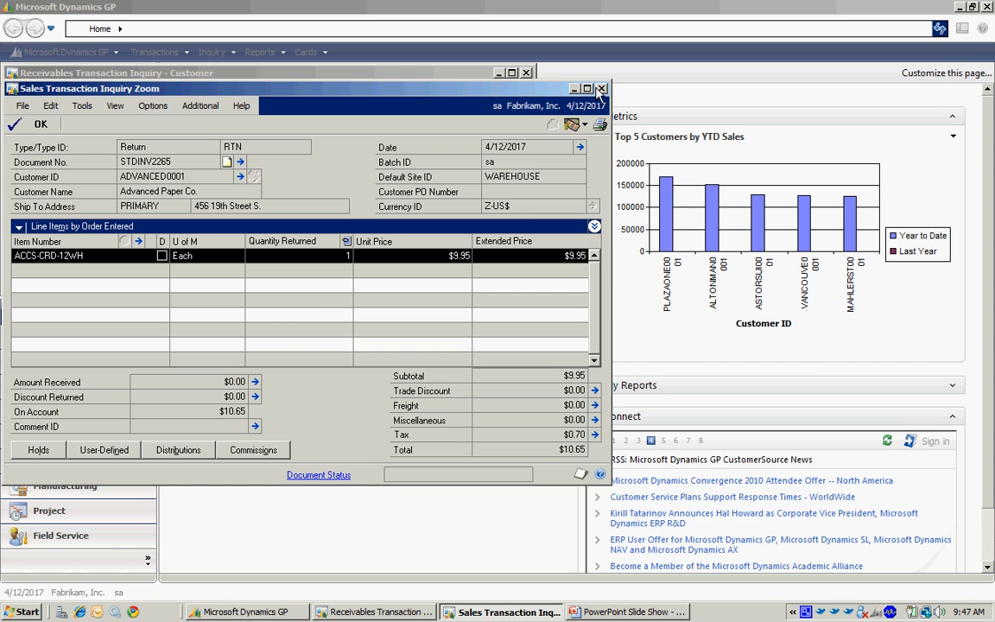
{"action": "left_click", "coordinate": [601, 88]}
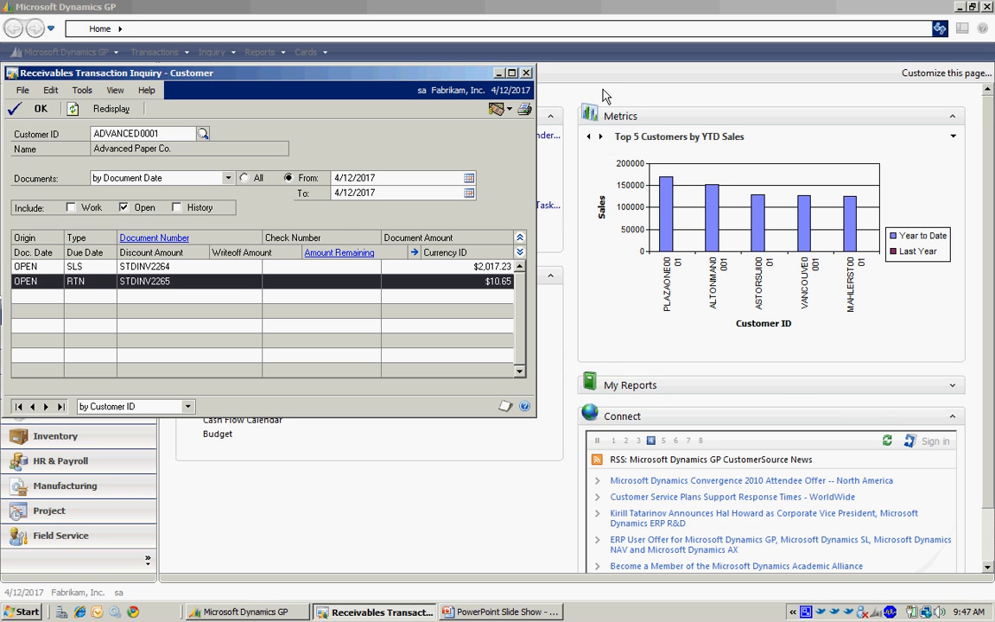